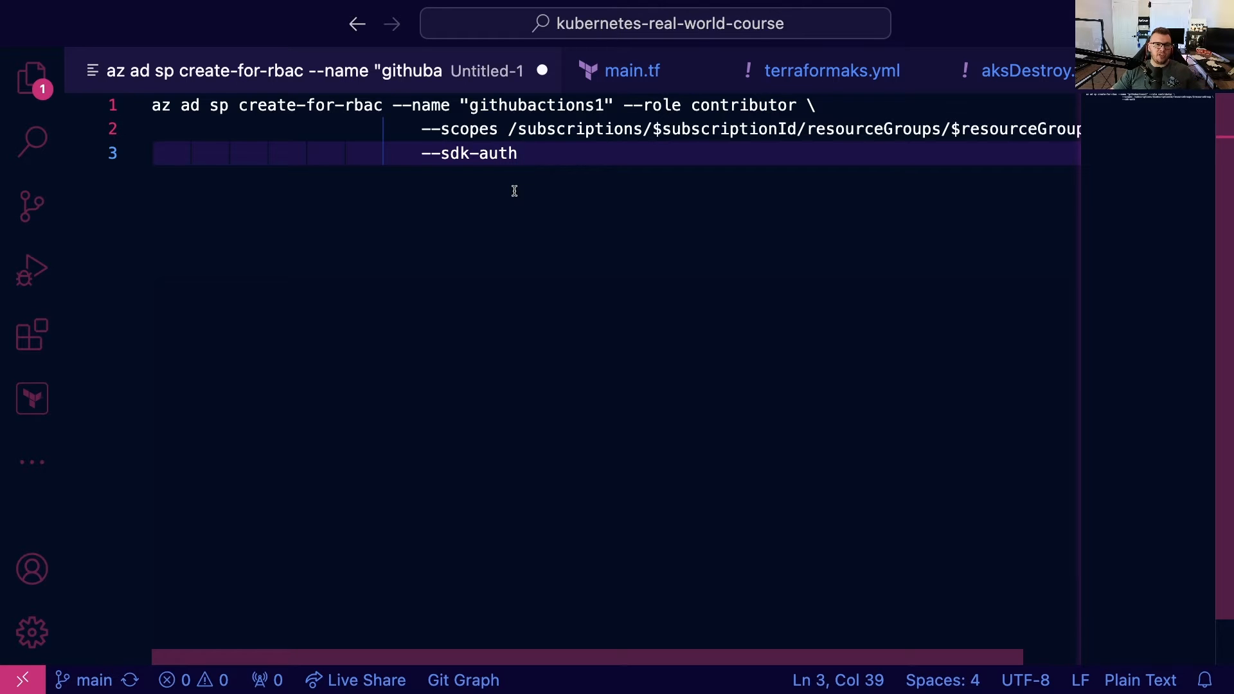
Step: Open the AKS Destroy #2 Terraform job log showing the Azure CLI authentication error
{"action": "key", "text": "ctrl+a"}
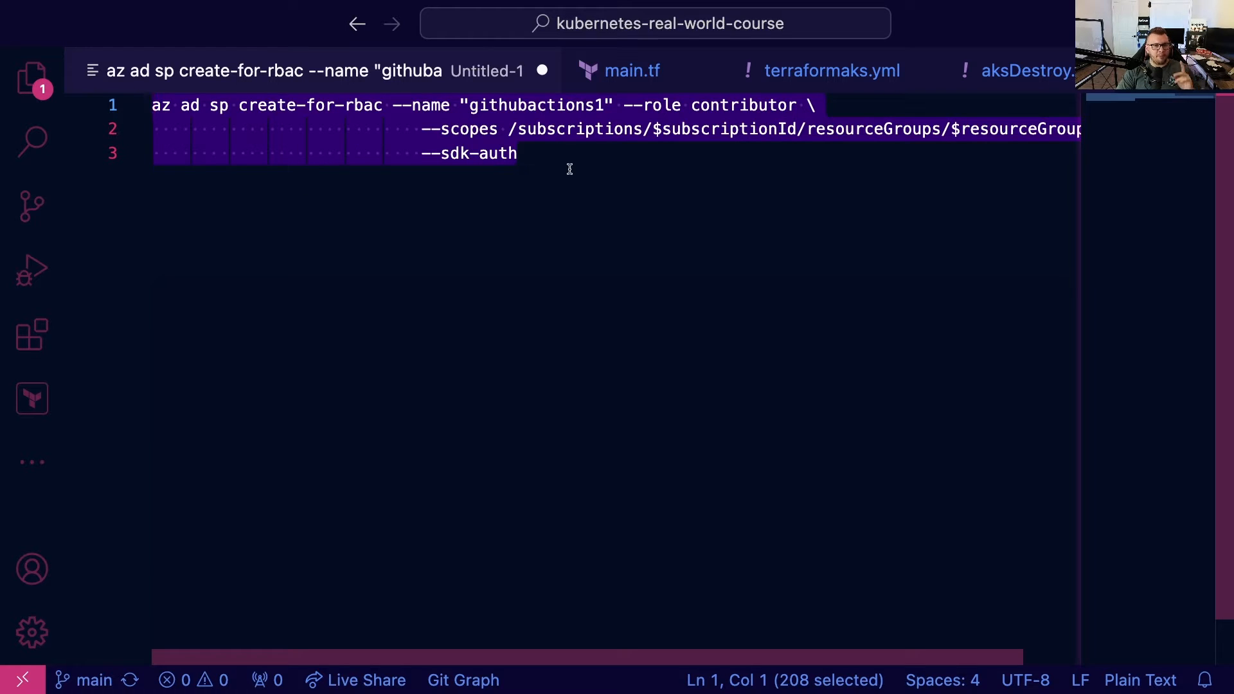
{"action": "mouse_move", "coordinate": [543, 193]}
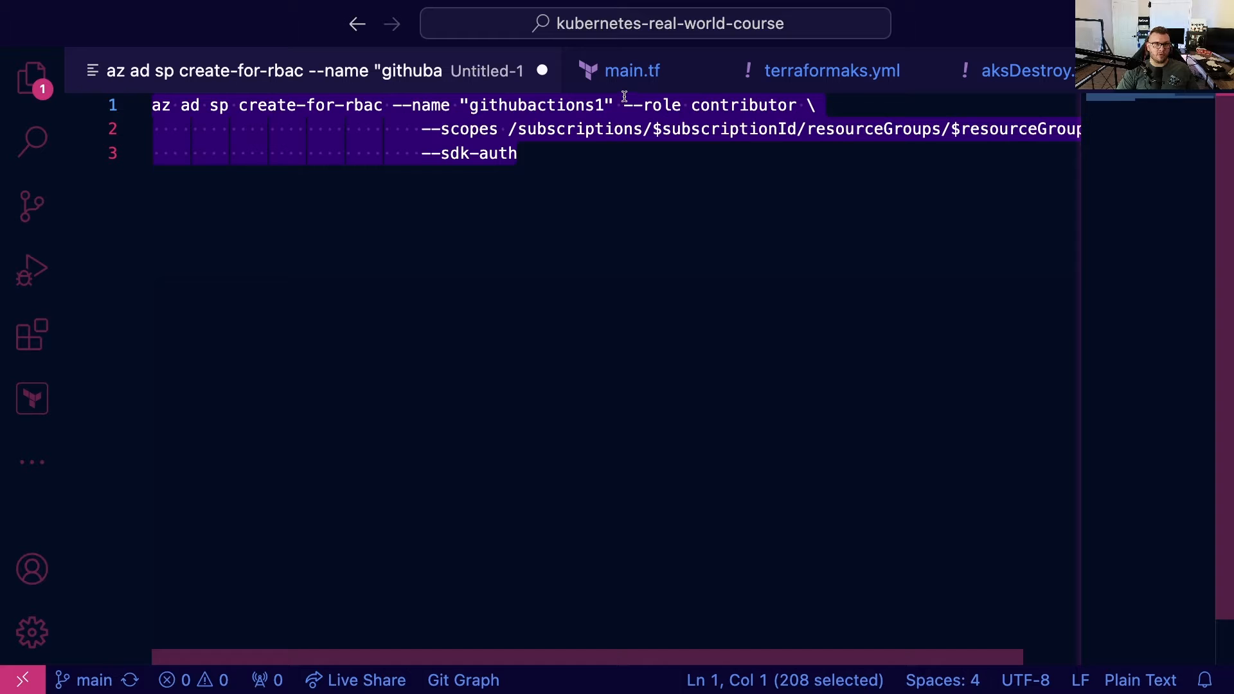
{"action": "left_click", "coordinate": [488, 154]}
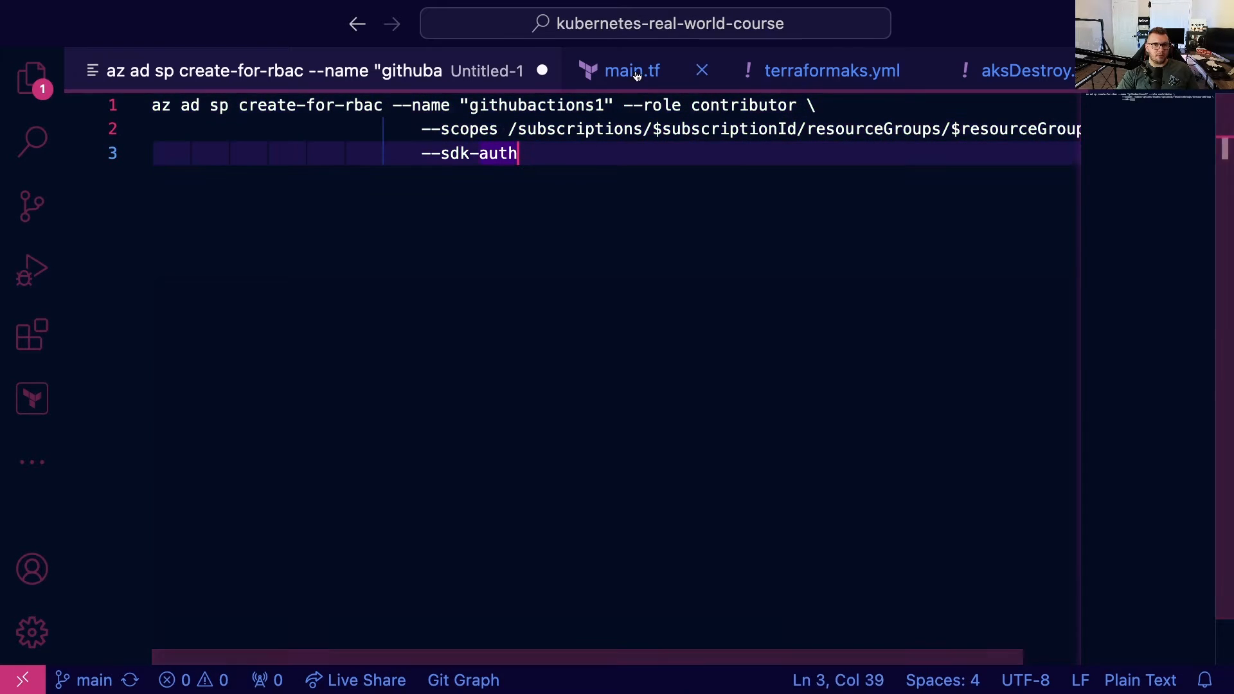
{"action": "left_click", "coordinate": [631, 70]}
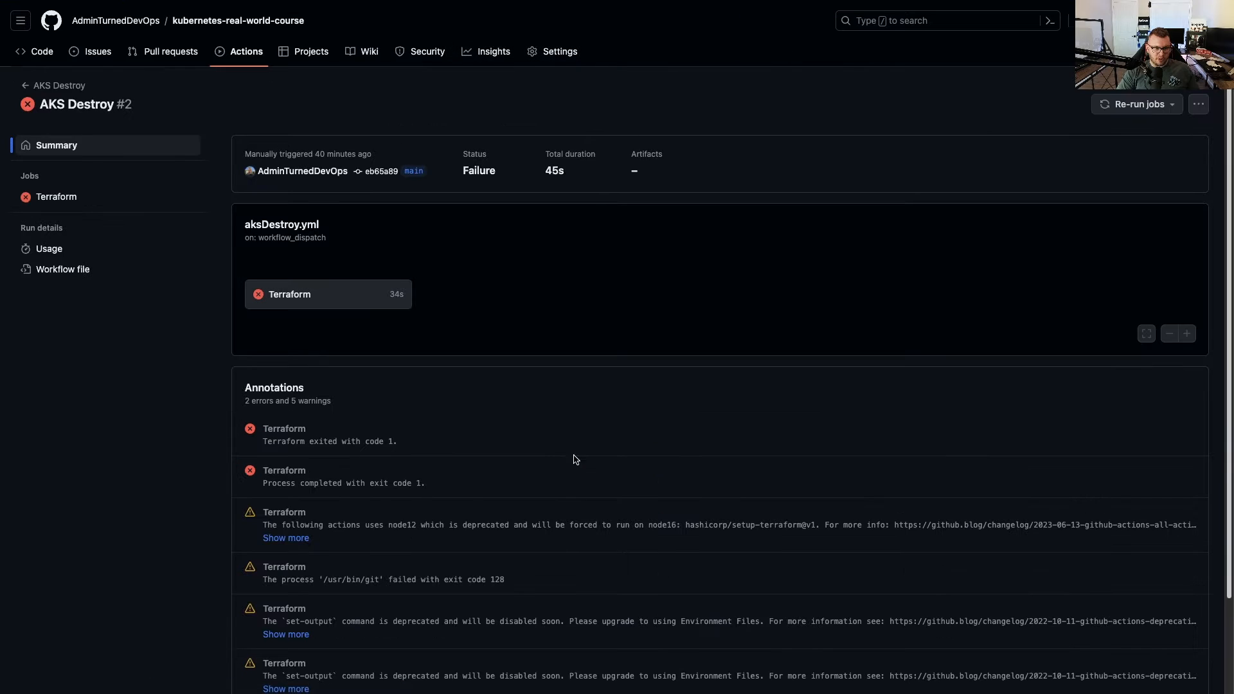
{"action": "left_click", "coordinate": [56, 196]}
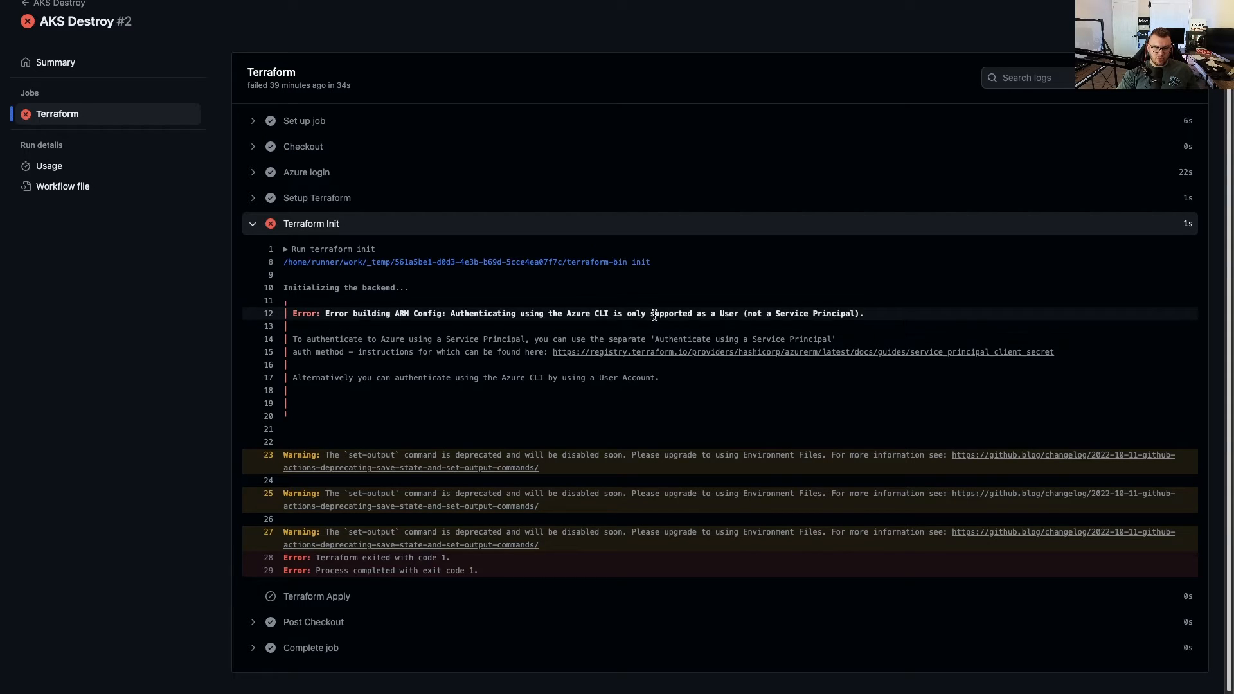
{"action": "mouse_move", "coordinate": [741, 323]}
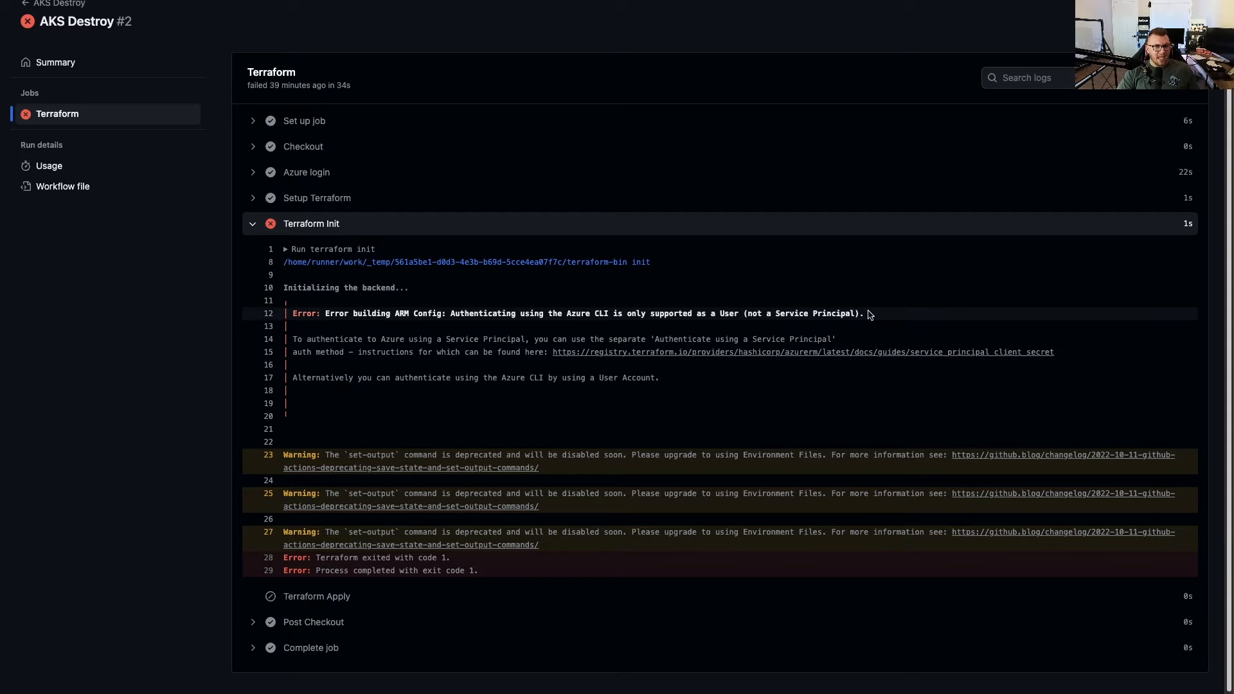
{"action": "left_click_drag", "start_coordinate": [325, 313], "coordinate": [862, 313]}
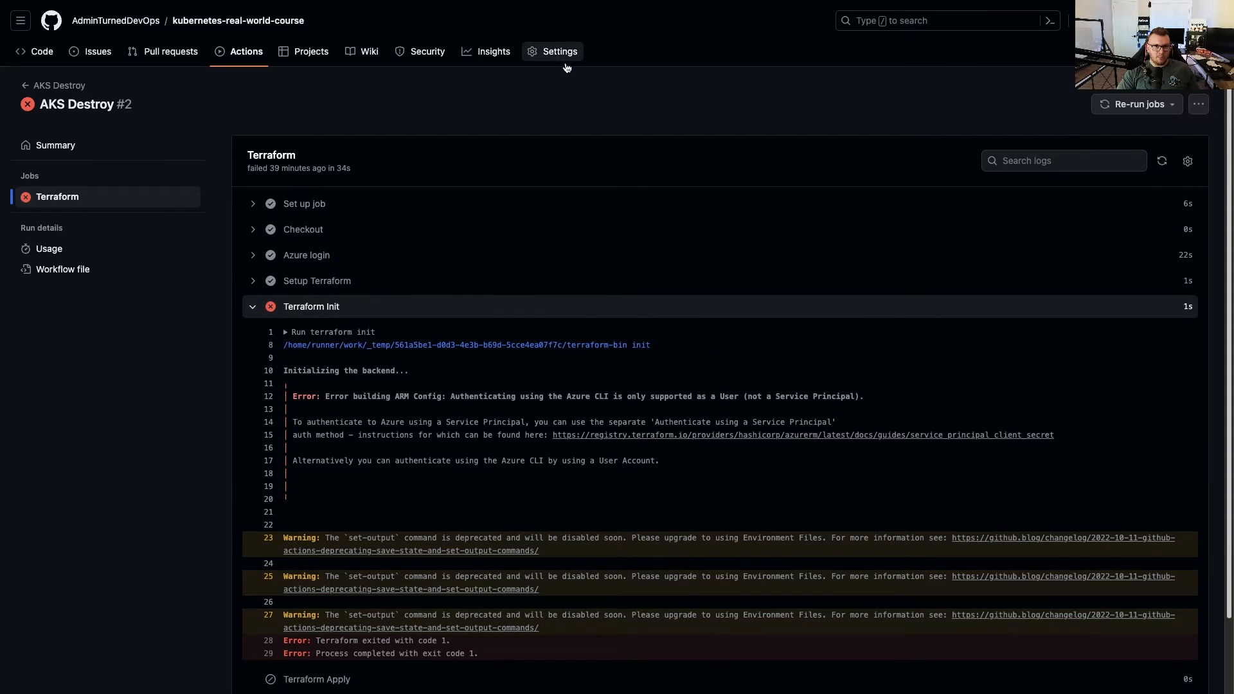
Step: Review the repository's Azure credential secrets under Secrets and variables > Actions, then go back
{"action": "left_click", "coordinate": [559, 51]}
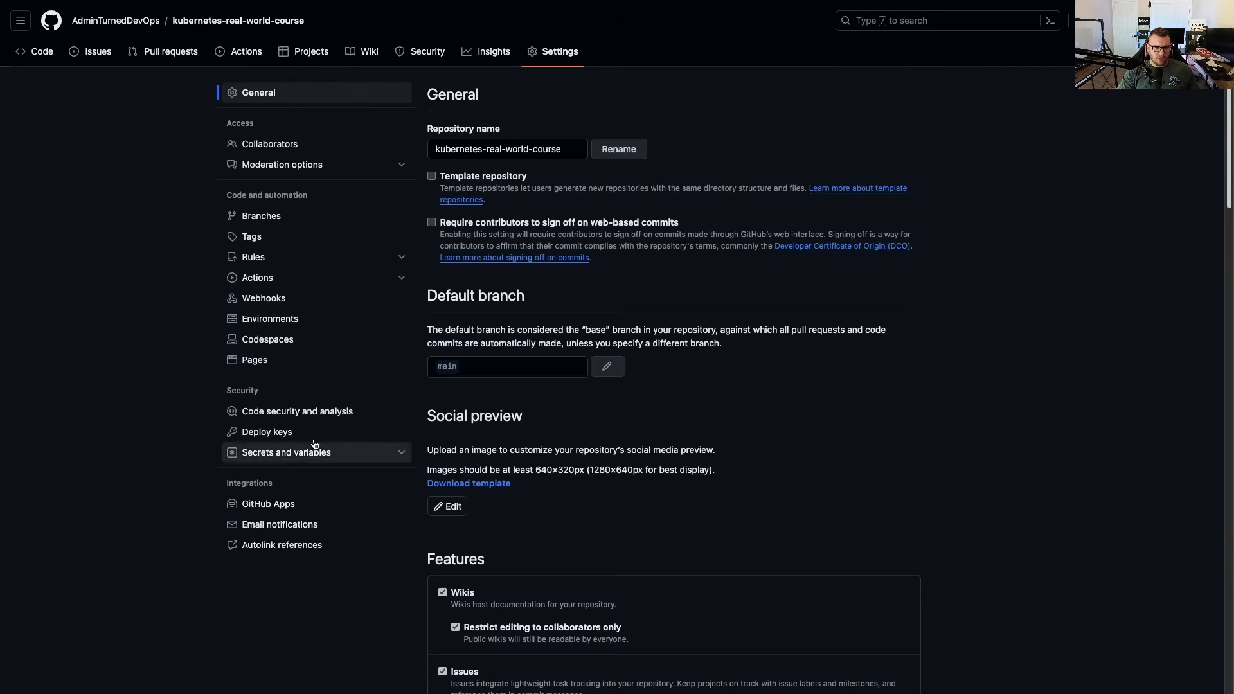
{"action": "left_click", "coordinate": [286, 452]}
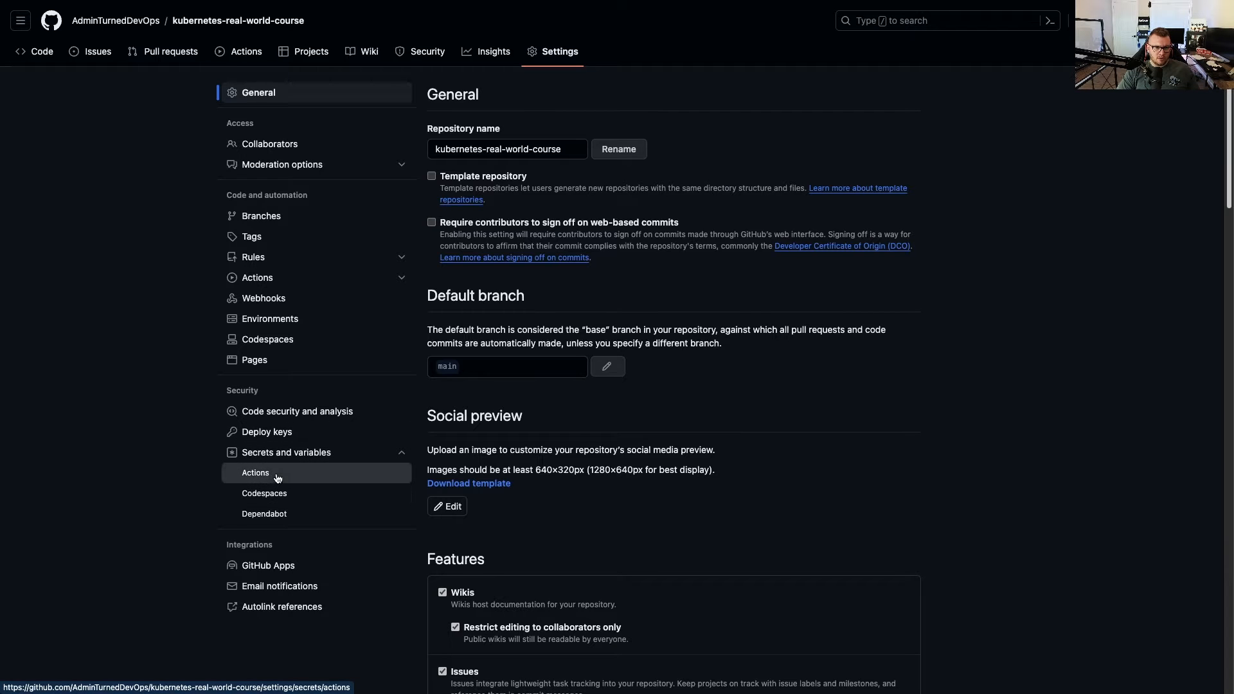
{"action": "left_click", "coordinate": [255, 472]}
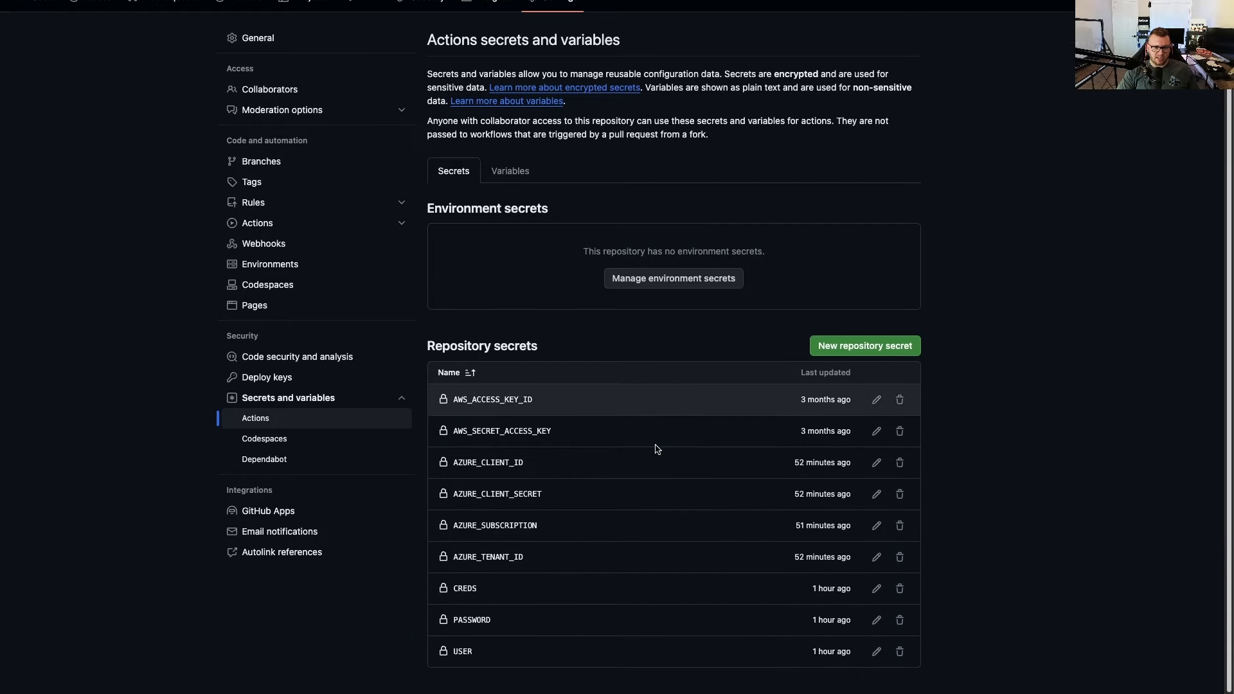
{"action": "mouse_move", "coordinate": [476, 594]}
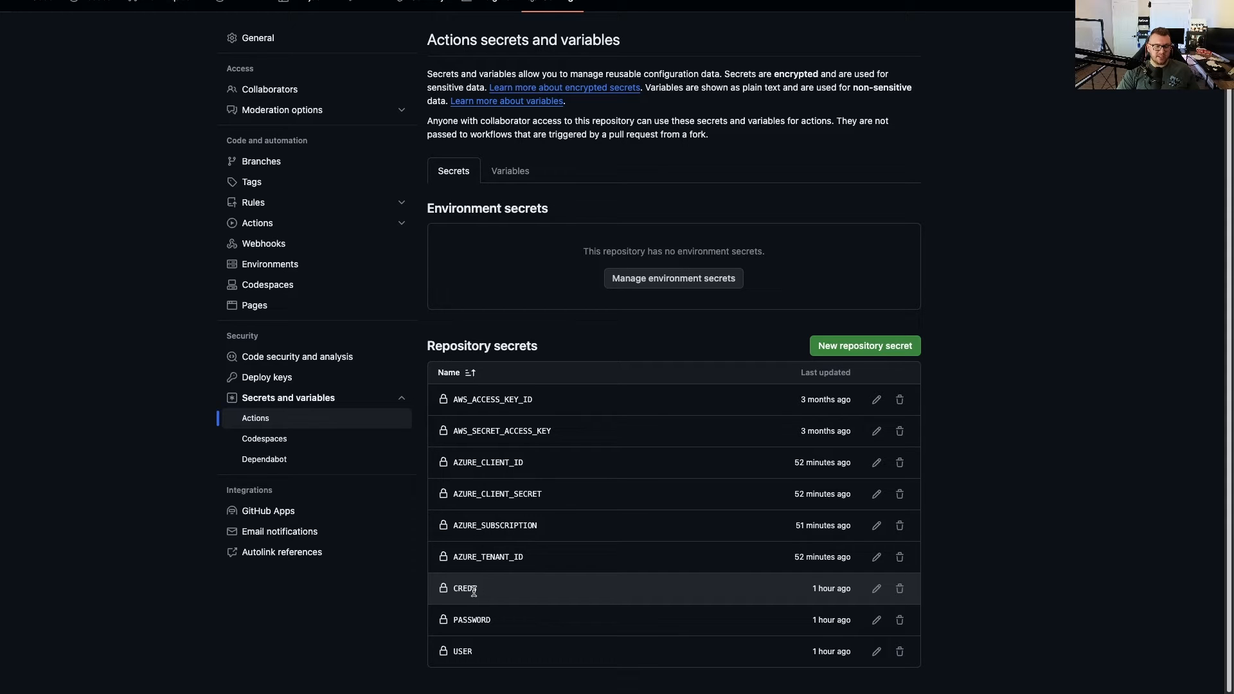
{"action": "mouse_move", "coordinate": [464, 588]}
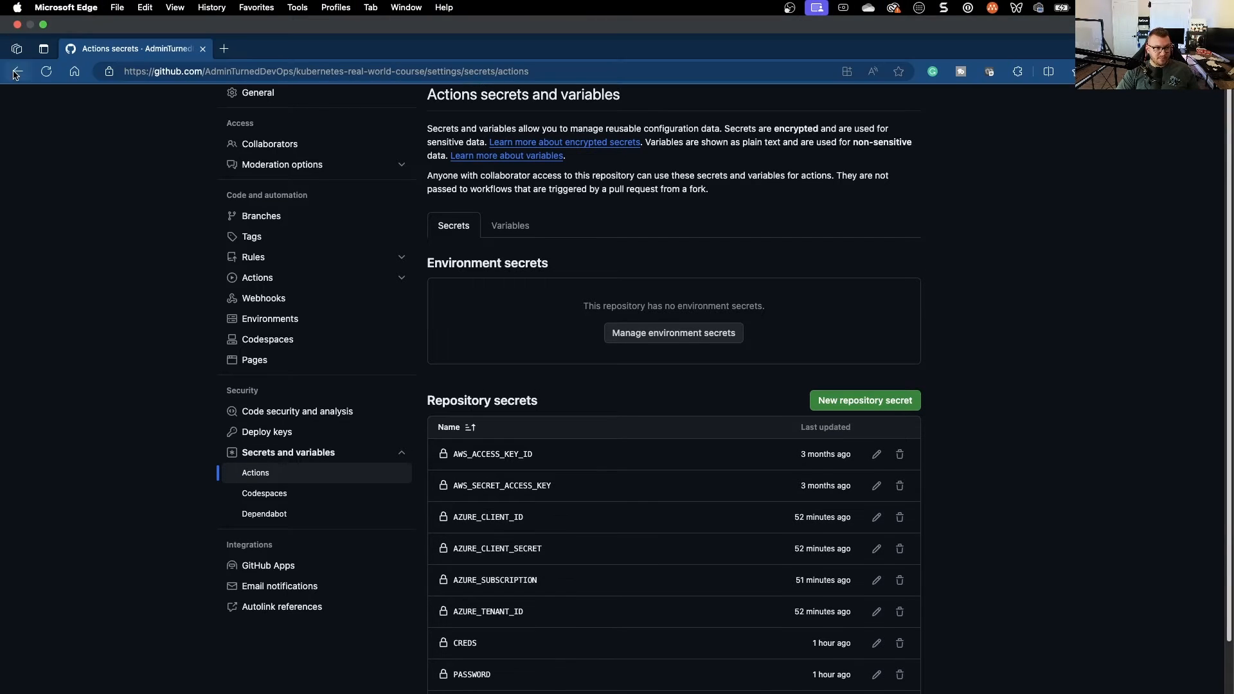
{"action": "left_click", "coordinate": [17, 71]}
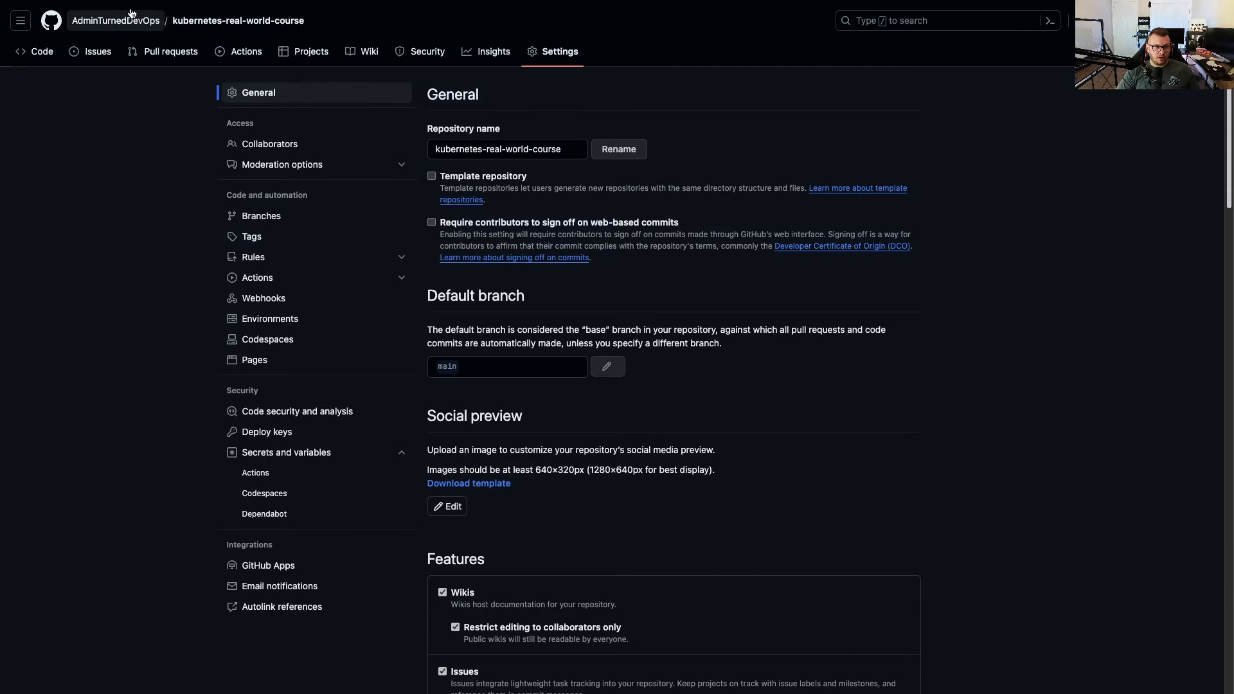
{"action": "left_click", "coordinate": [47, 25]}
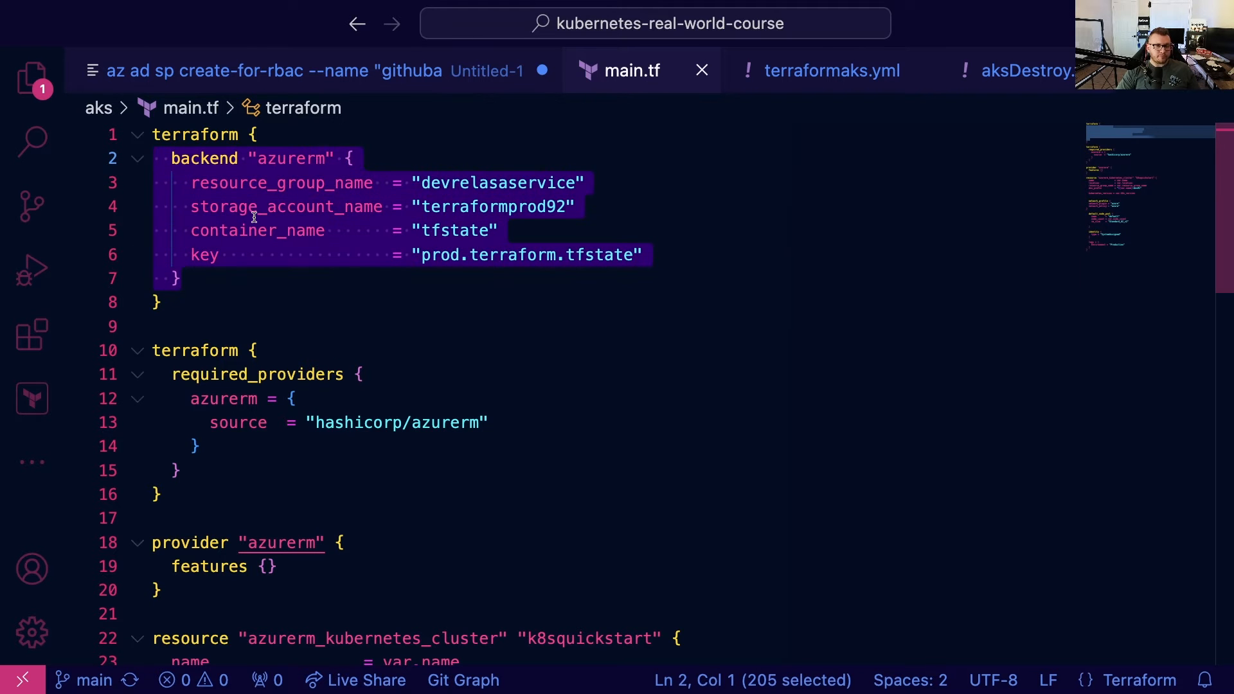
{"action": "mouse_move", "coordinate": [287, 207]}
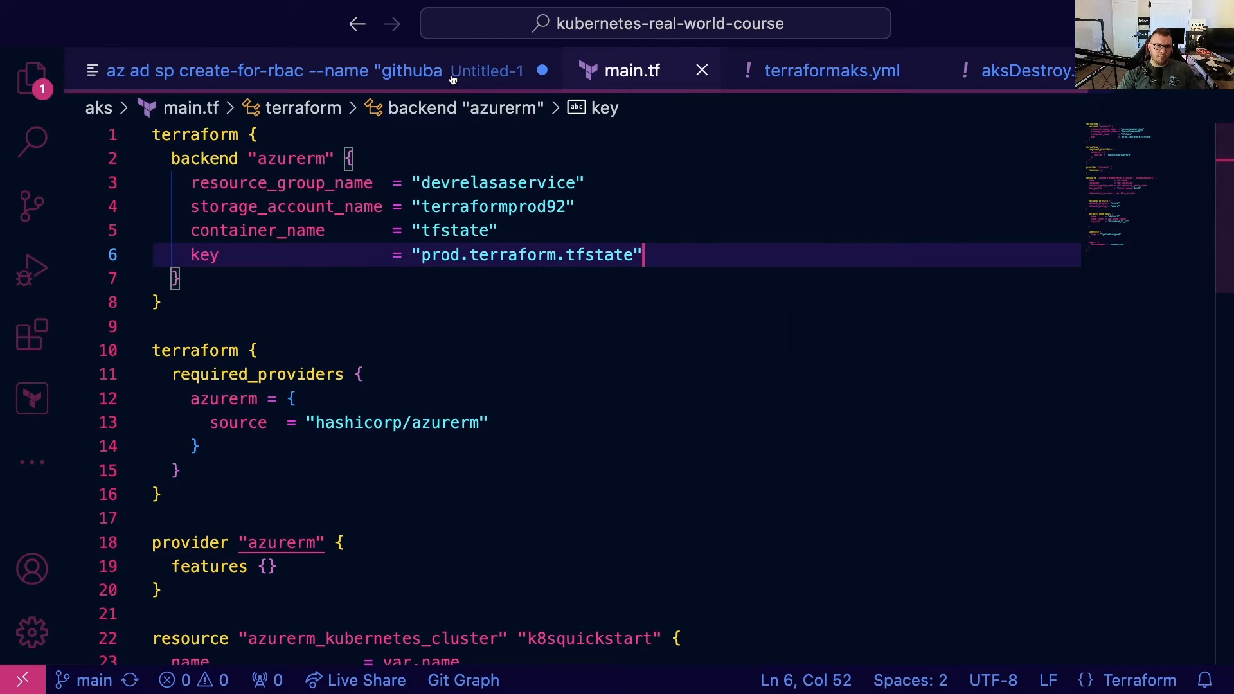
{"action": "mouse_move", "coordinate": [680, 119]}
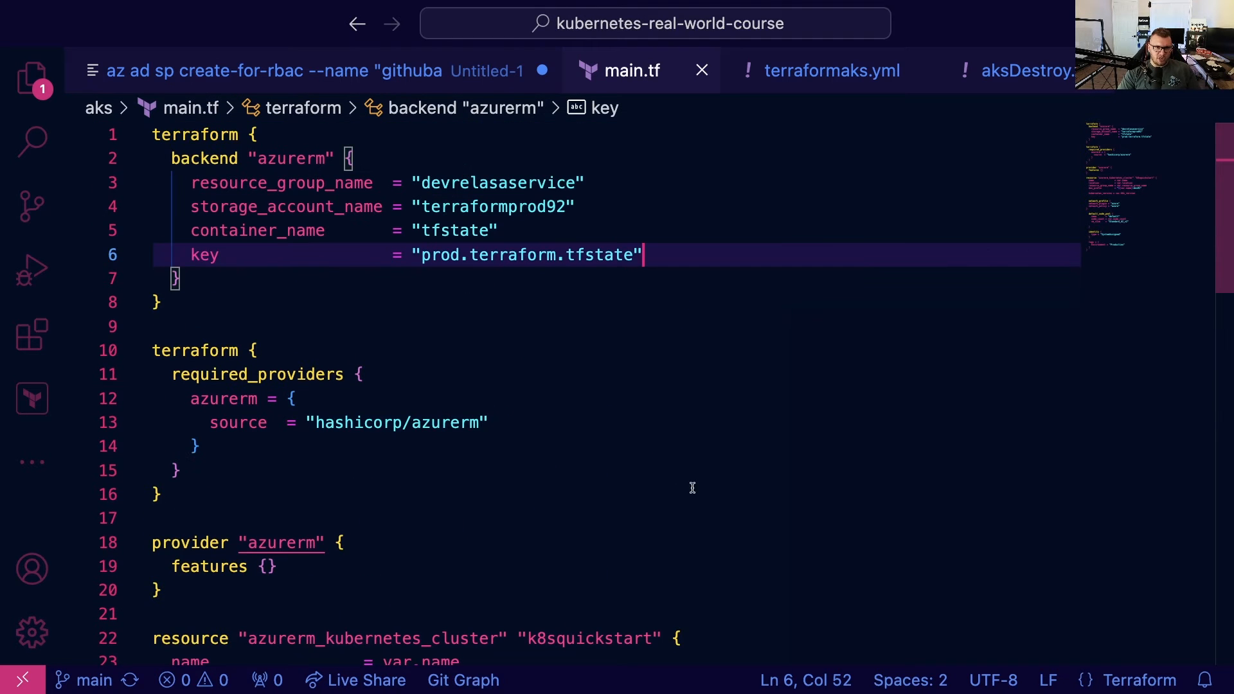
Step: Scroll through the azurerm backend block in main.tf
{"action": "scroll", "scroll_direction": "down", "scroll_amount": 3}
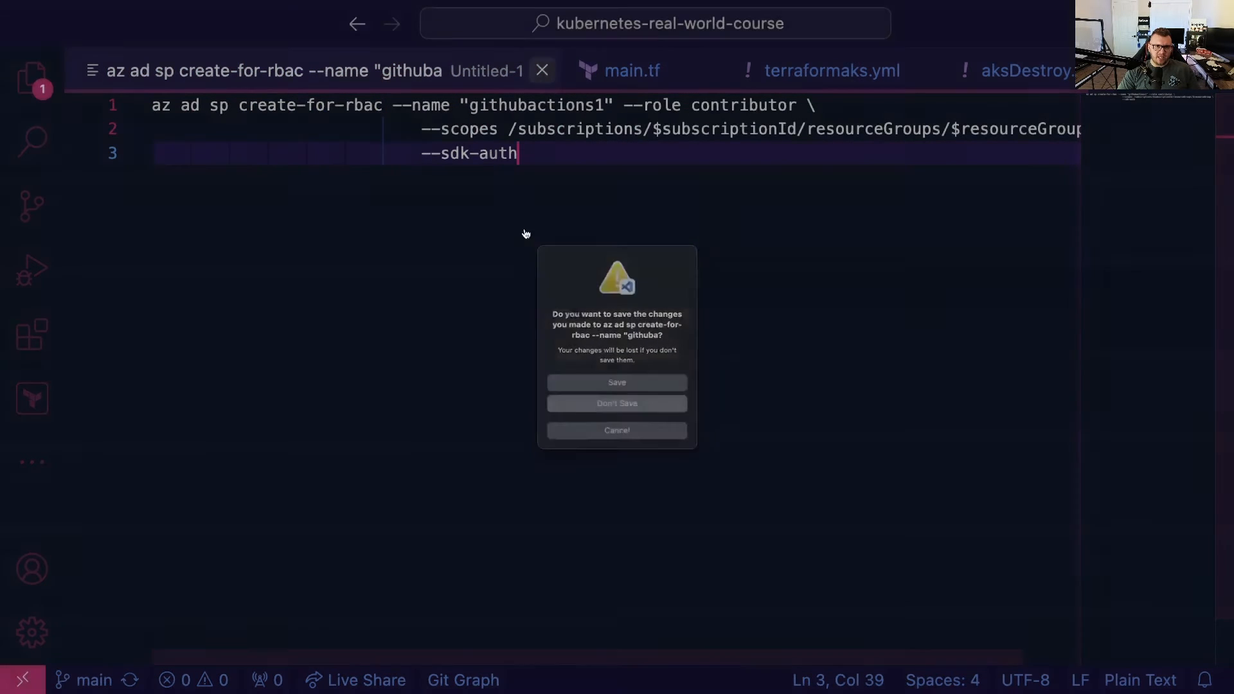
Step: Discard the untitled command file and inspect terraformaks.yml's ARM env variables mapped to Azure secrets
{"action": "left_click", "coordinate": [617, 403]}
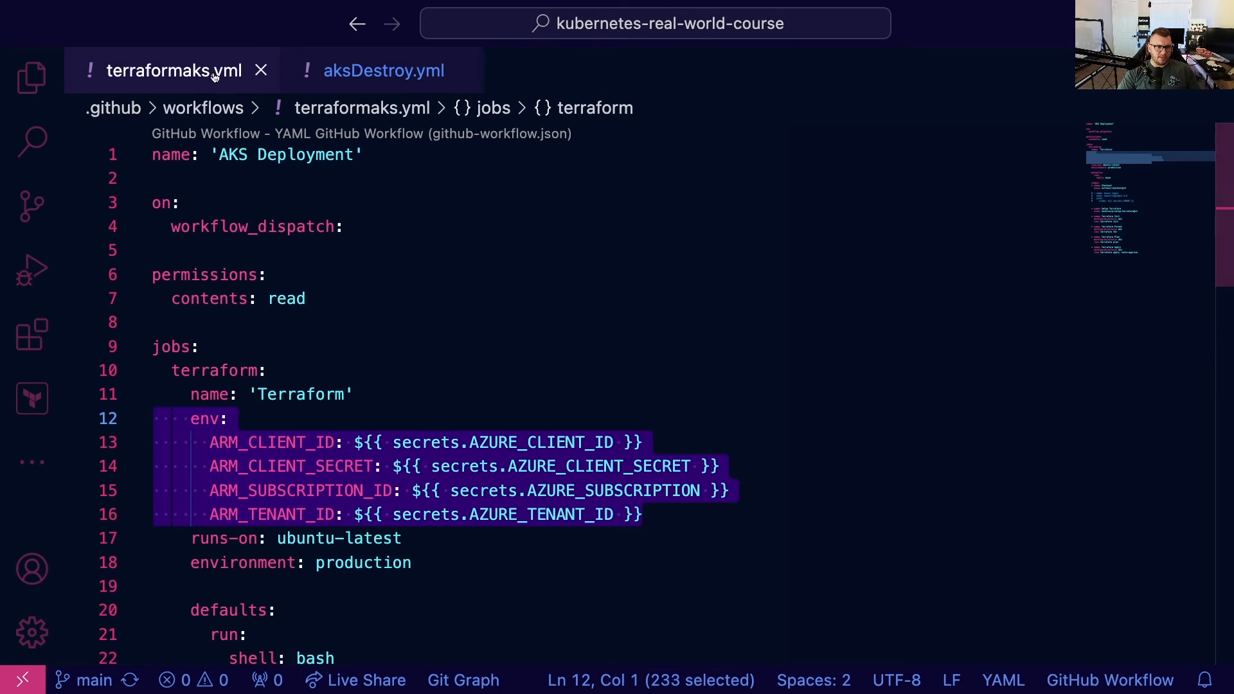
{"action": "left_click", "coordinate": [383, 70]}
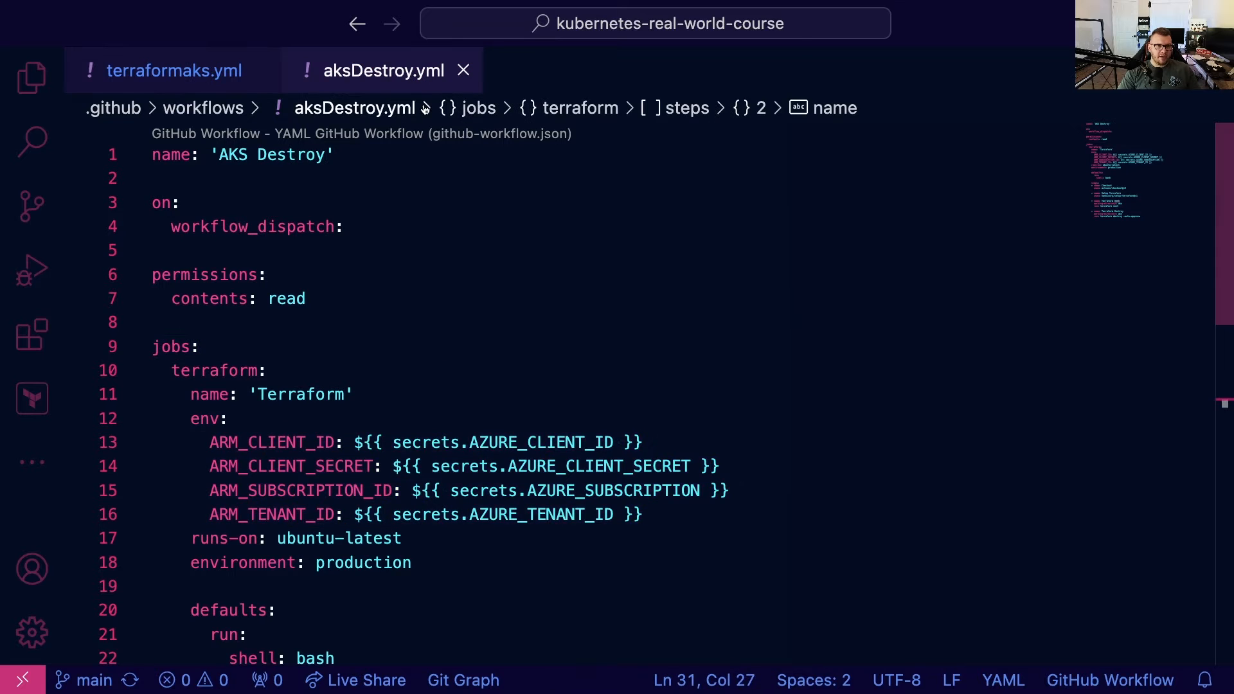
{"action": "left_click", "coordinate": [173, 70]}
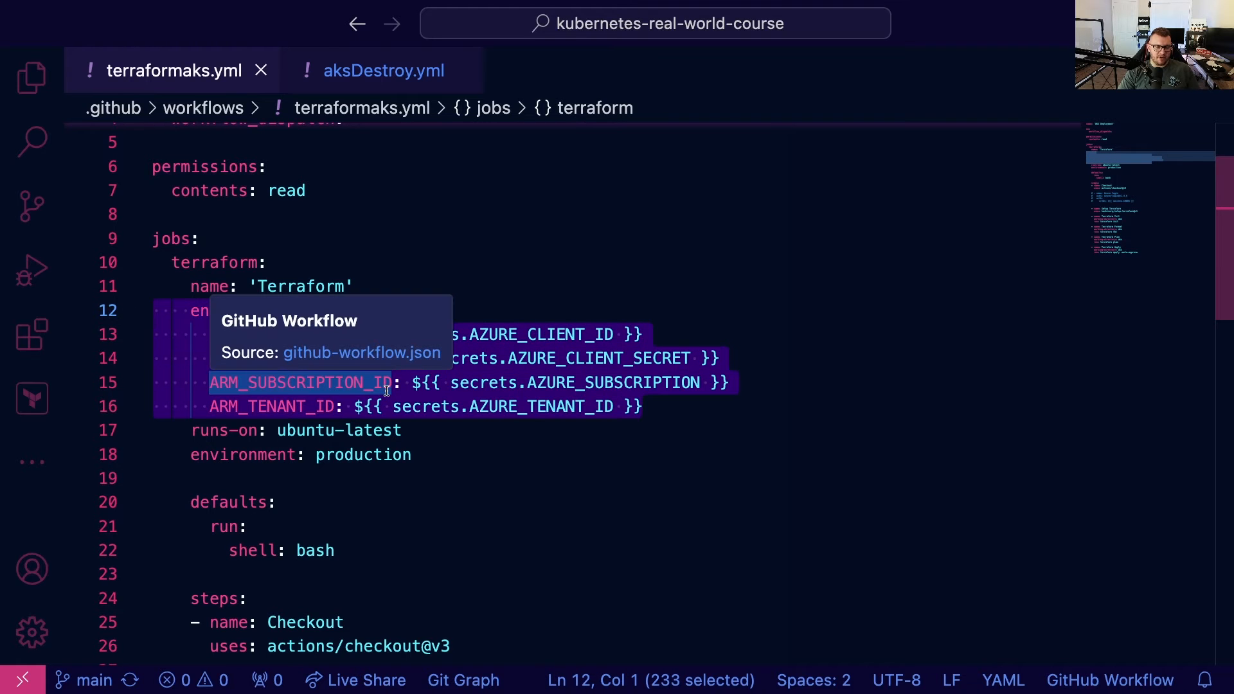
{"action": "left_click", "coordinate": [614, 334]}
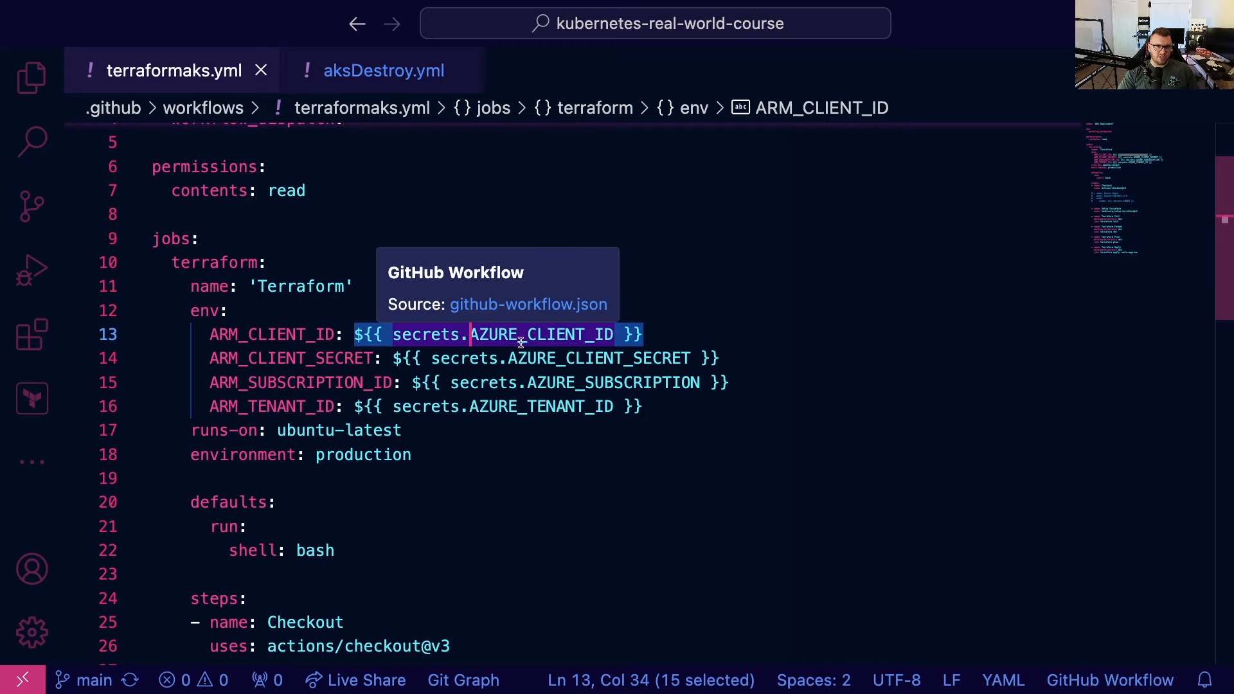
{"action": "double_click", "coordinate": [638, 358]}
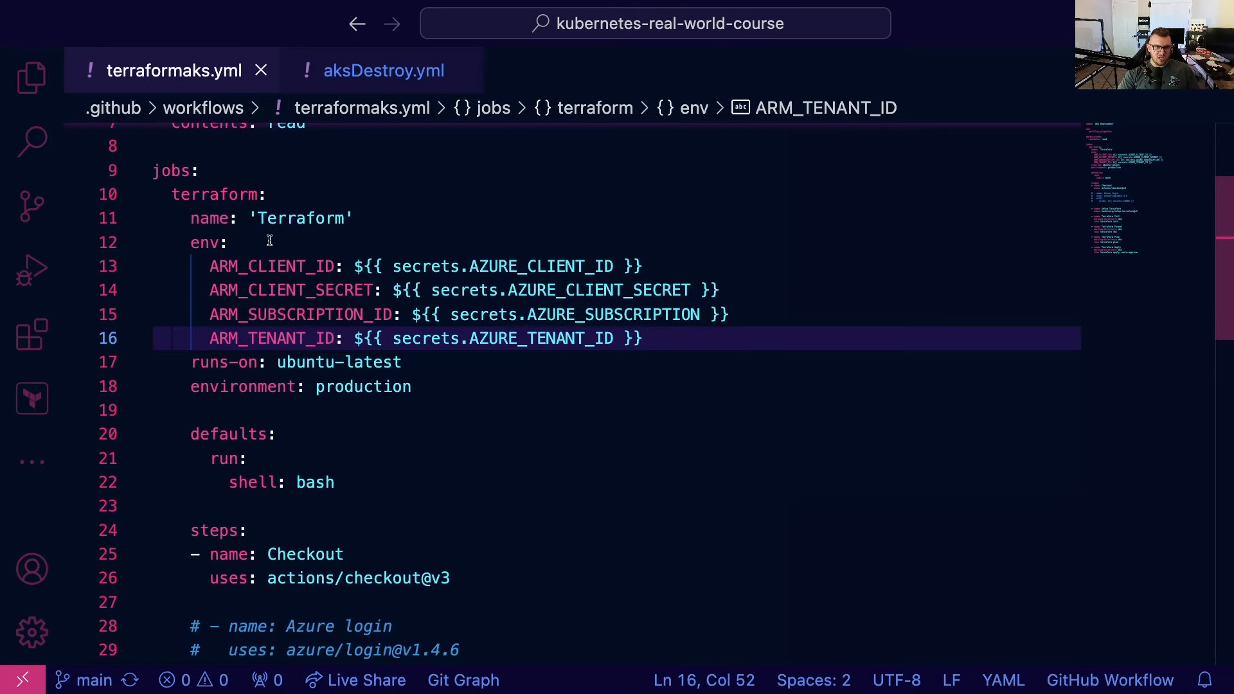
{"action": "scroll", "scroll_direction": "down", "scroll_amount": 3}
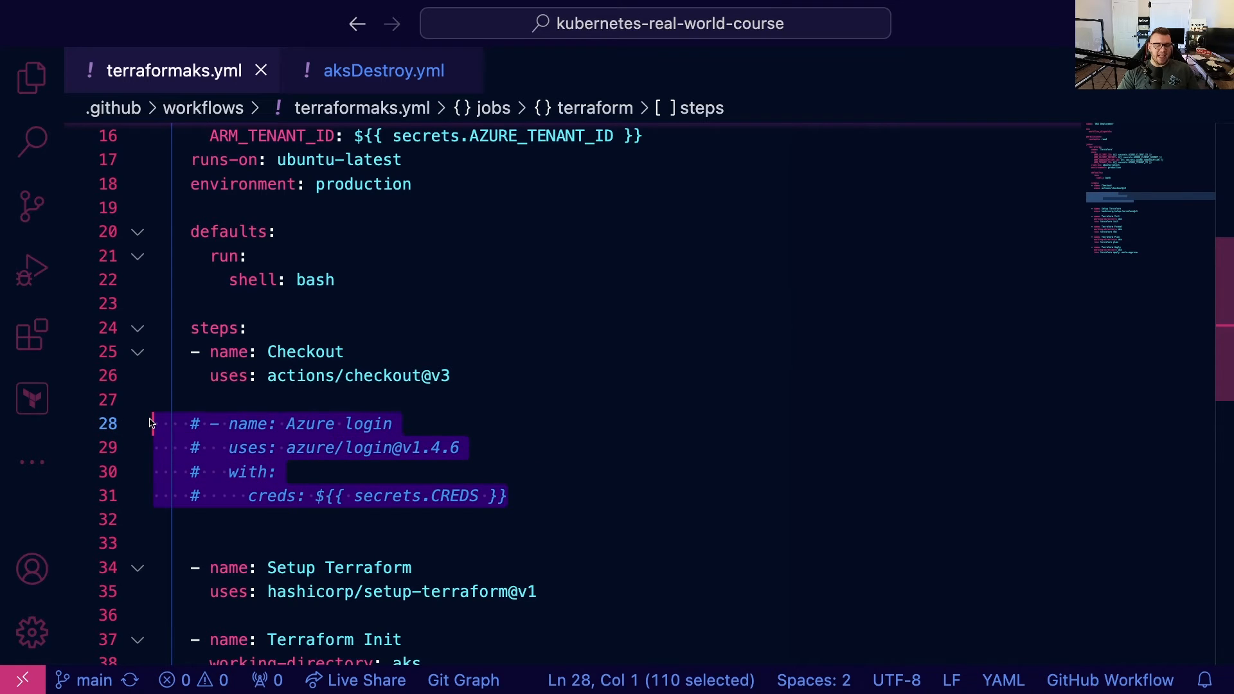
Step: Delete the commented-out Azure login step from terraformaks.yml, leaving it unsaved
{"action": "key", "text": "Delete"}
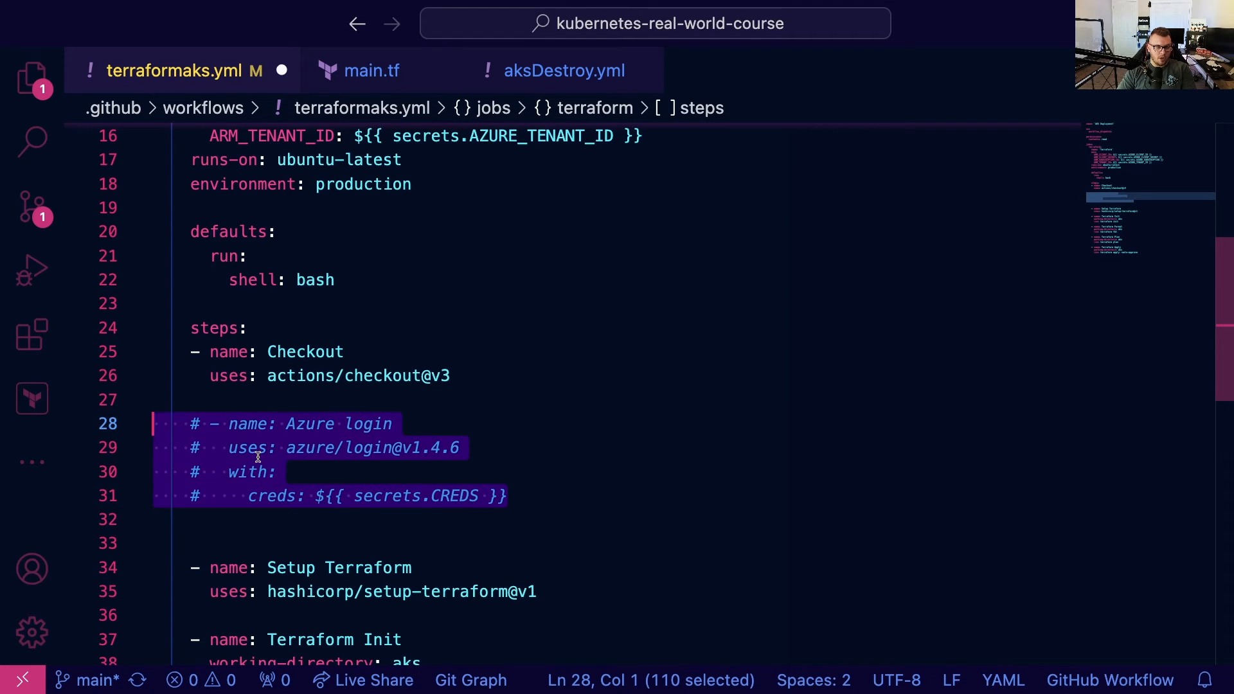
{"action": "key", "text": "Delete"}
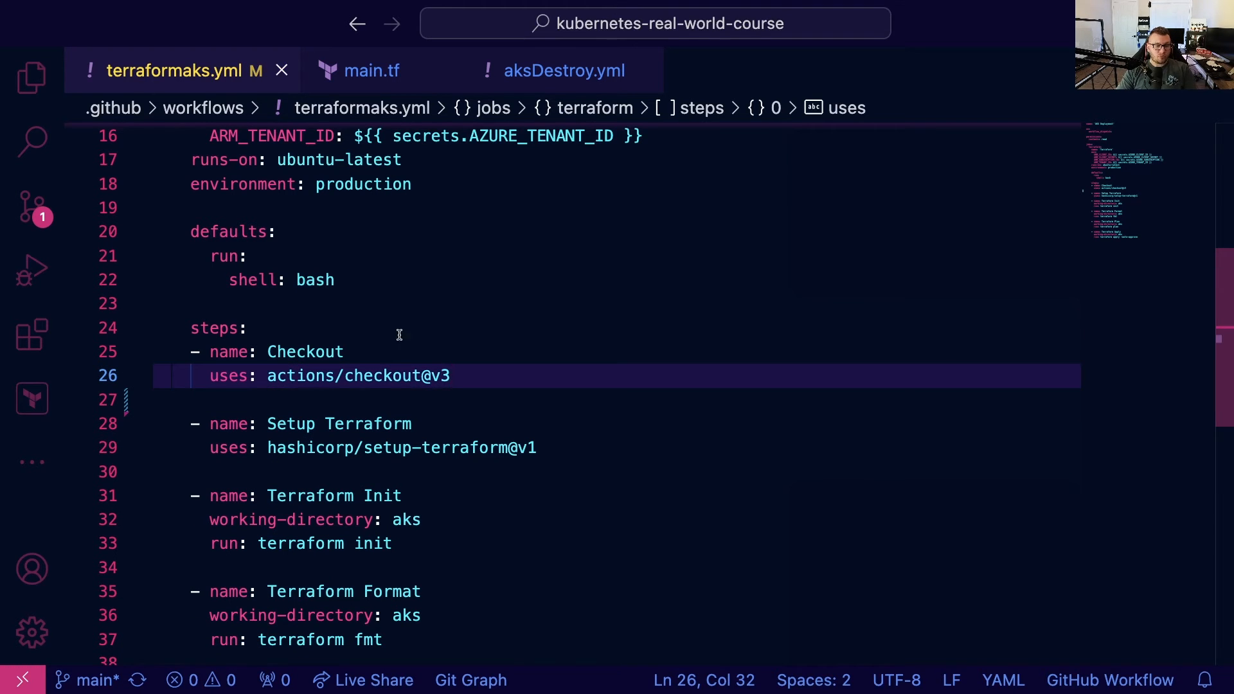
{"action": "left_click", "coordinate": [370, 70]}
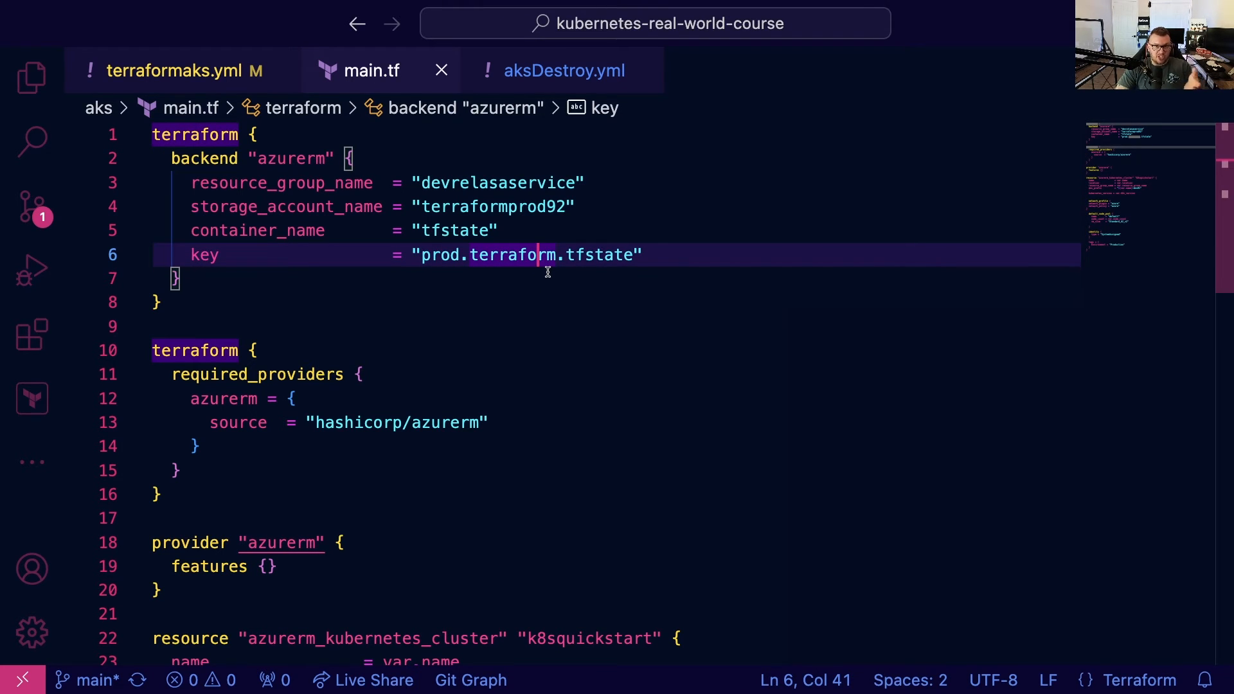
{"action": "left_click", "coordinate": [564, 70]}
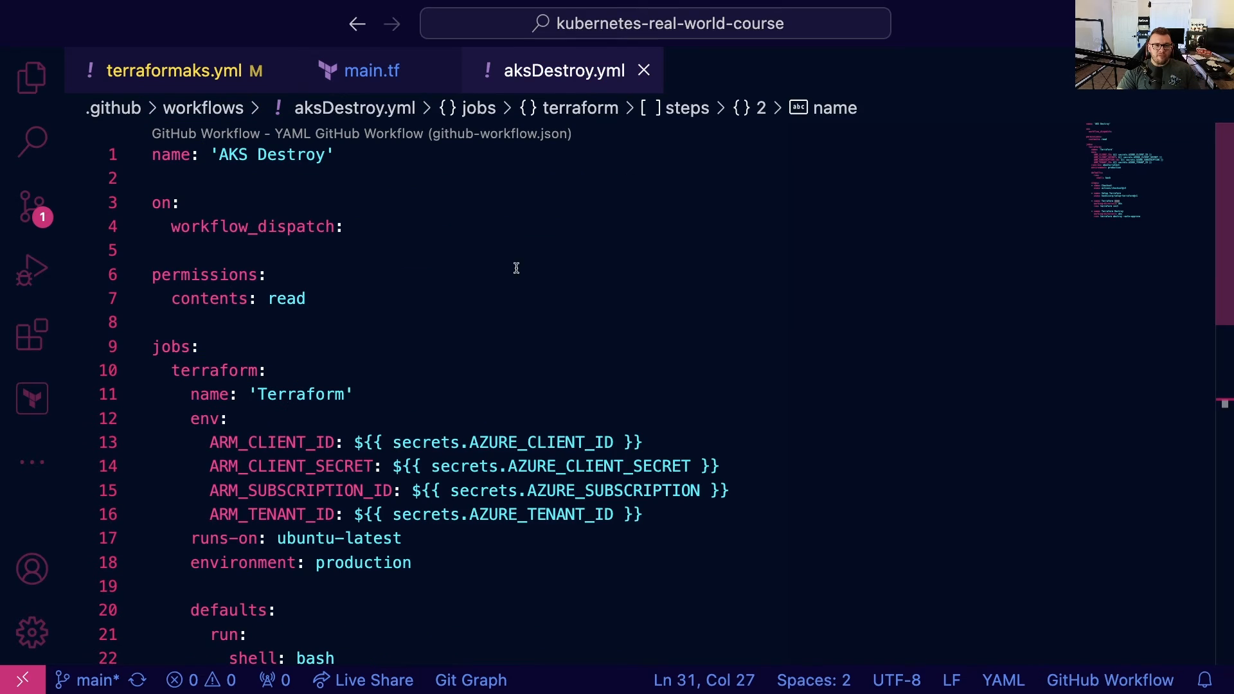
{"action": "mouse_move", "coordinate": [662, 523]}
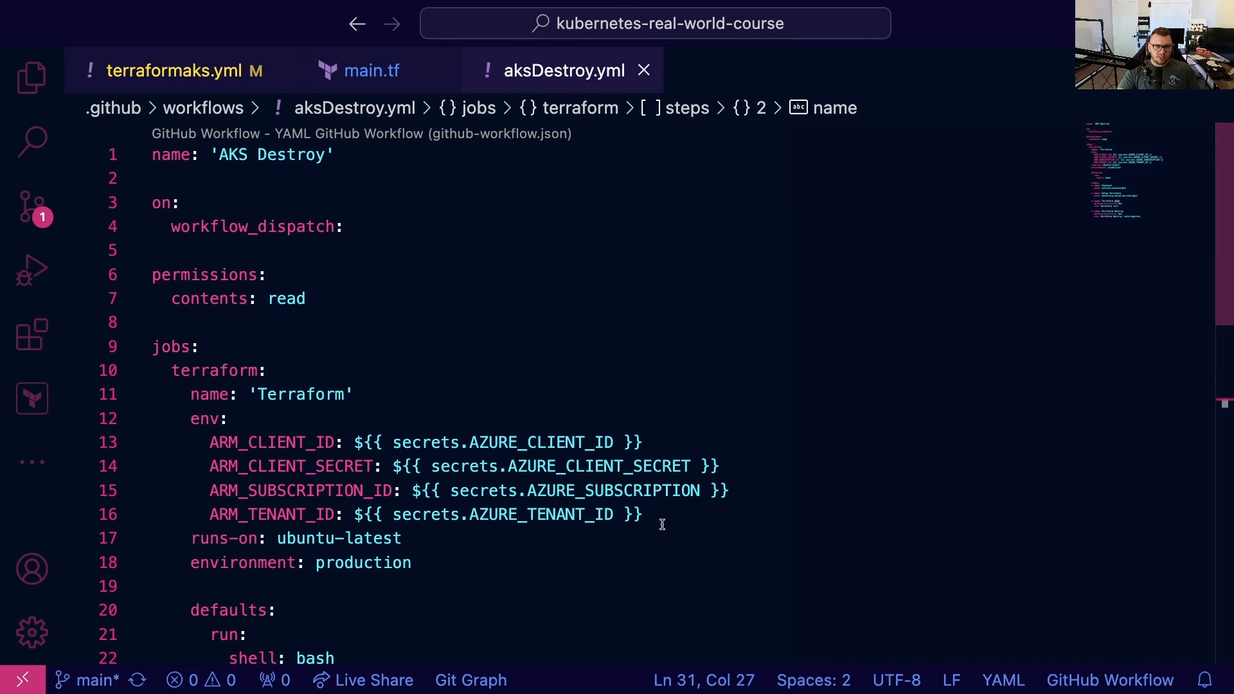
{"action": "mouse_move", "coordinate": [638, 527]}
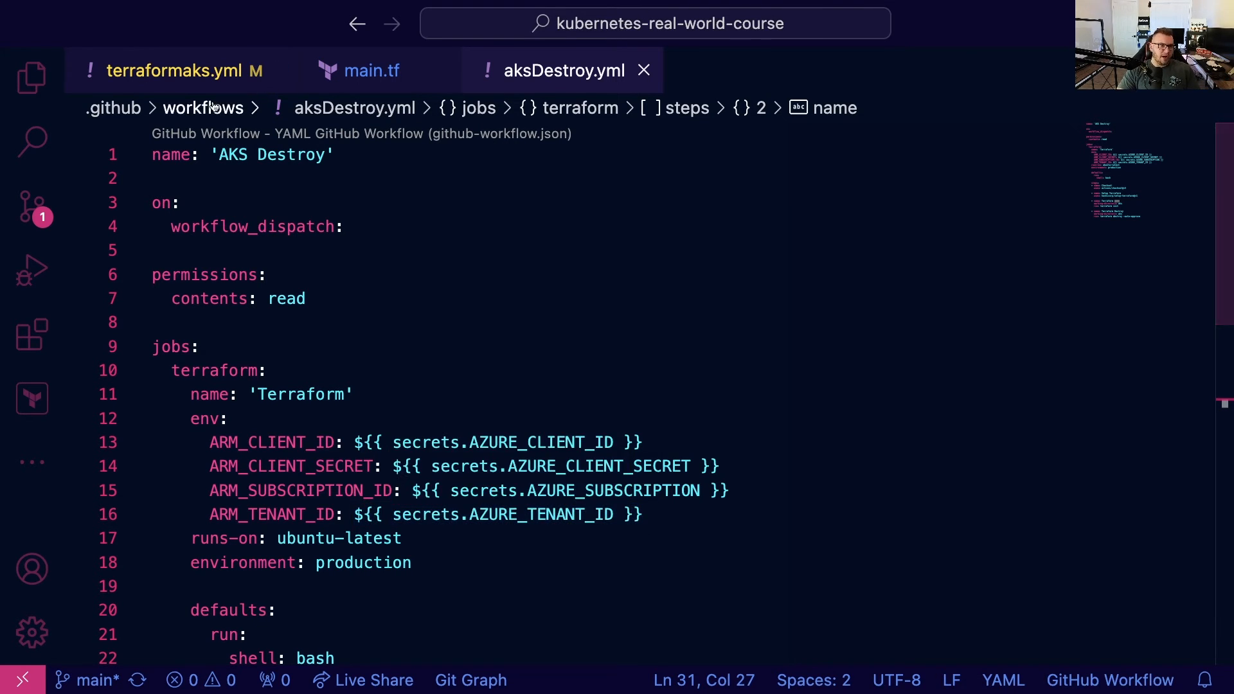
Step: Review terraformaks.yml's permissions, Azure secret env, shell defaults and Terraform init, fmt, plan, apply steps
{"action": "left_click", "coordinate": [370, 70]}
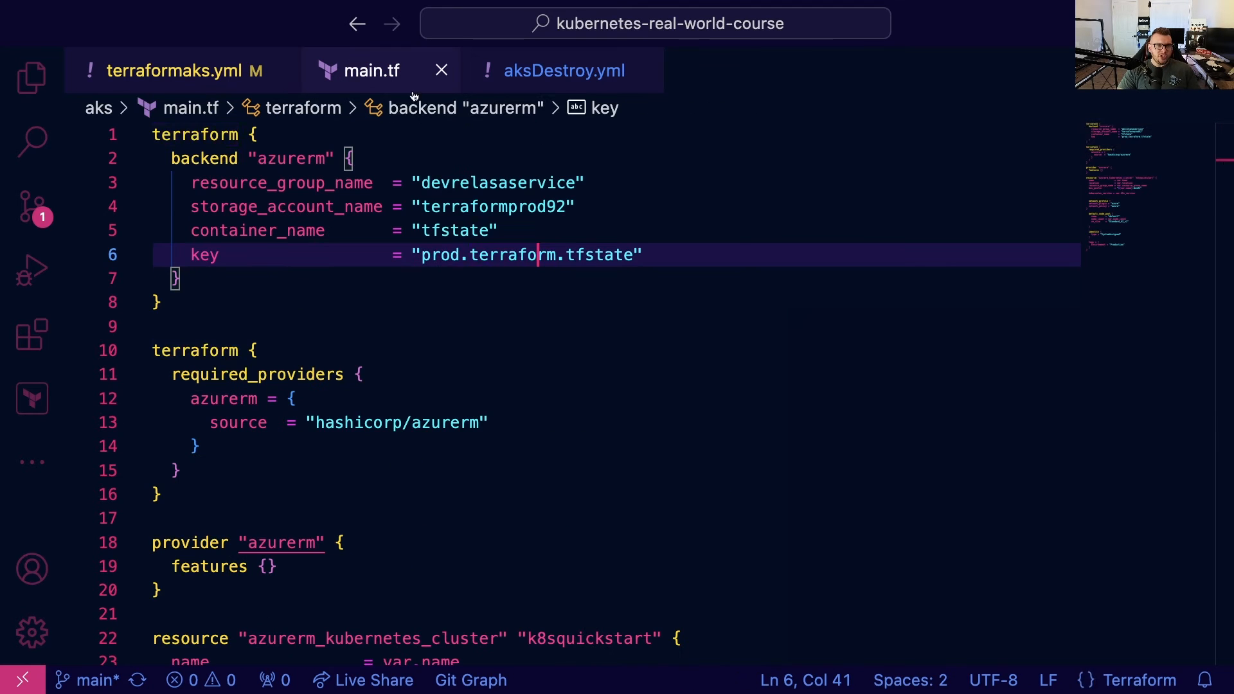
{"action": "left_click", "coordinate": [184, 70]}
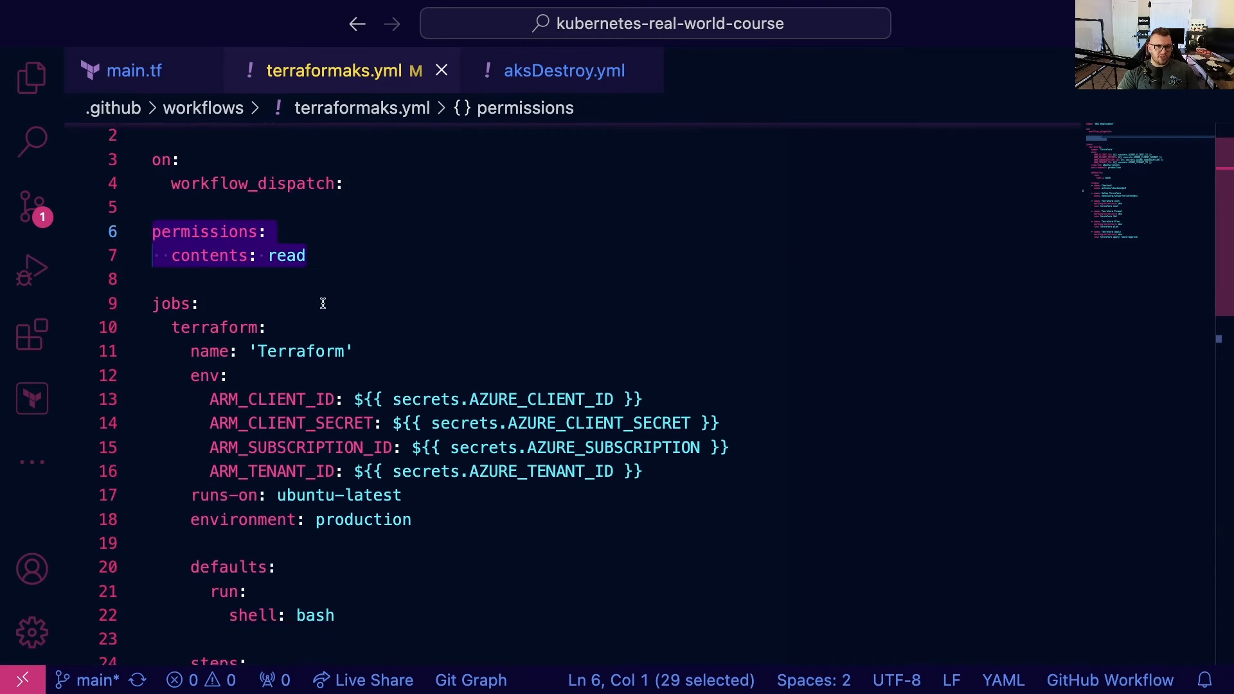
{"action": "scroll", "scroll_direction": "down", "scroll_amount": 3}
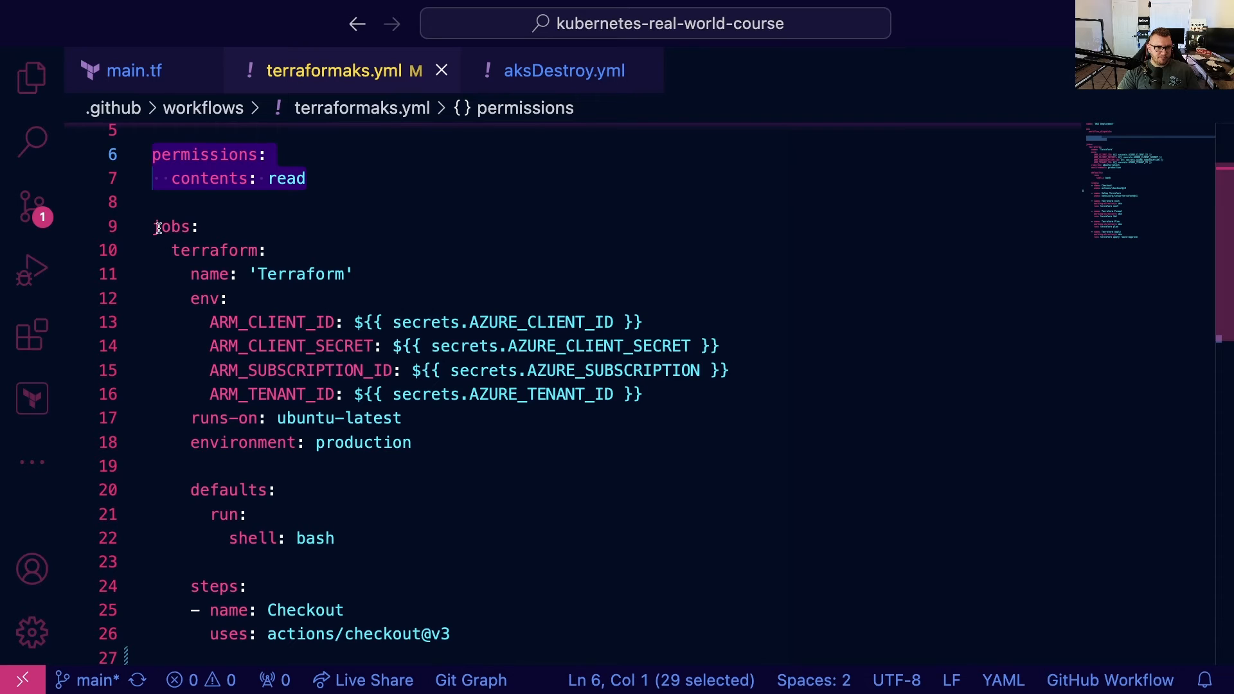
{"action": "scroll", "scroll_direction": "down", "scroll_amount": 3}
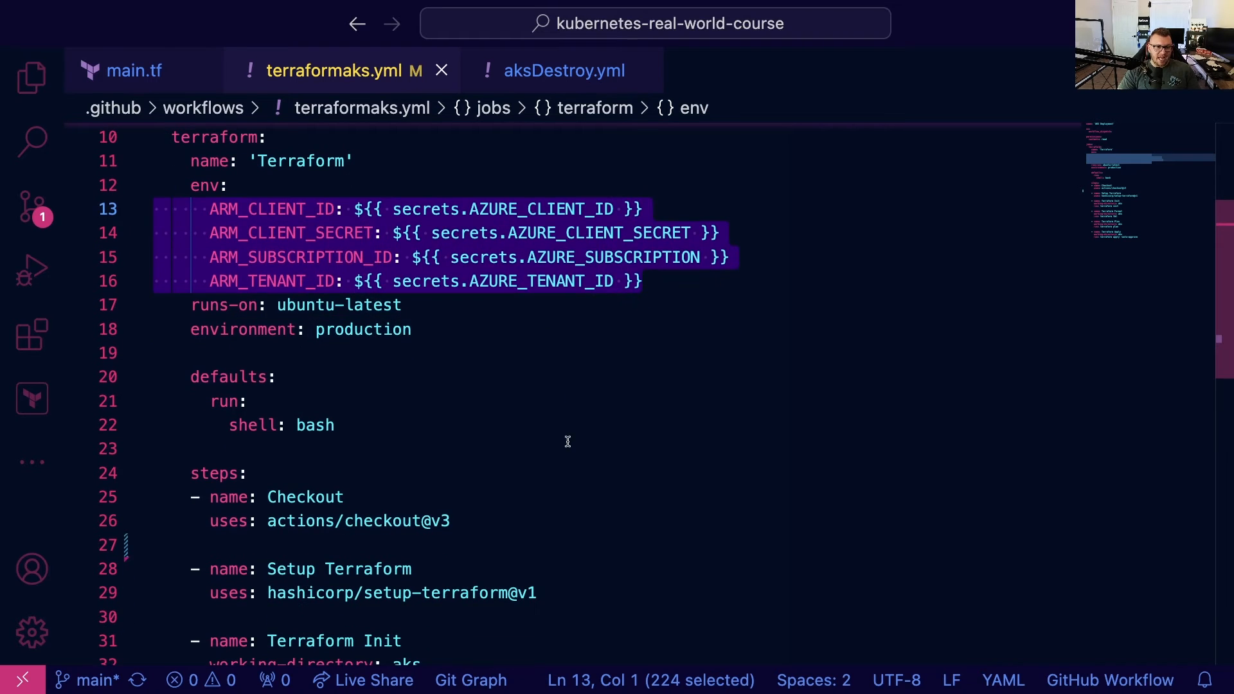
{"action": "double_click", "coordinate": [338, 304]}
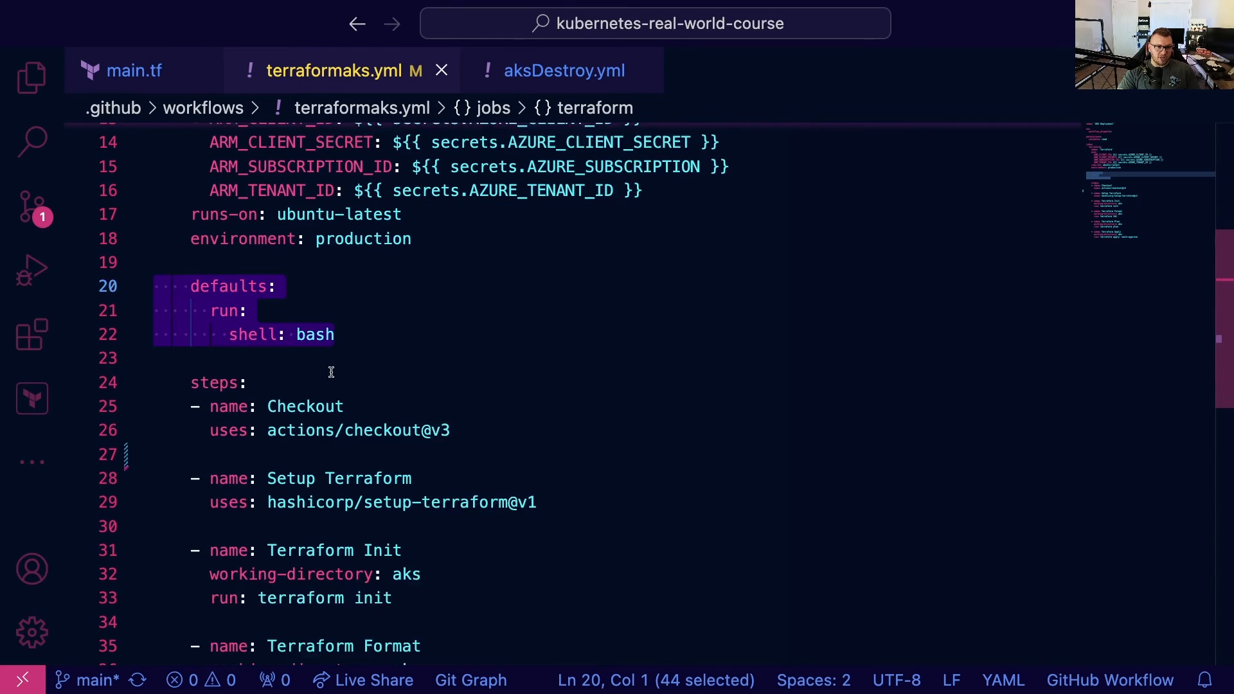
{"action": "scroll", "scroll_direction": "down", "scroll_amount": 3}
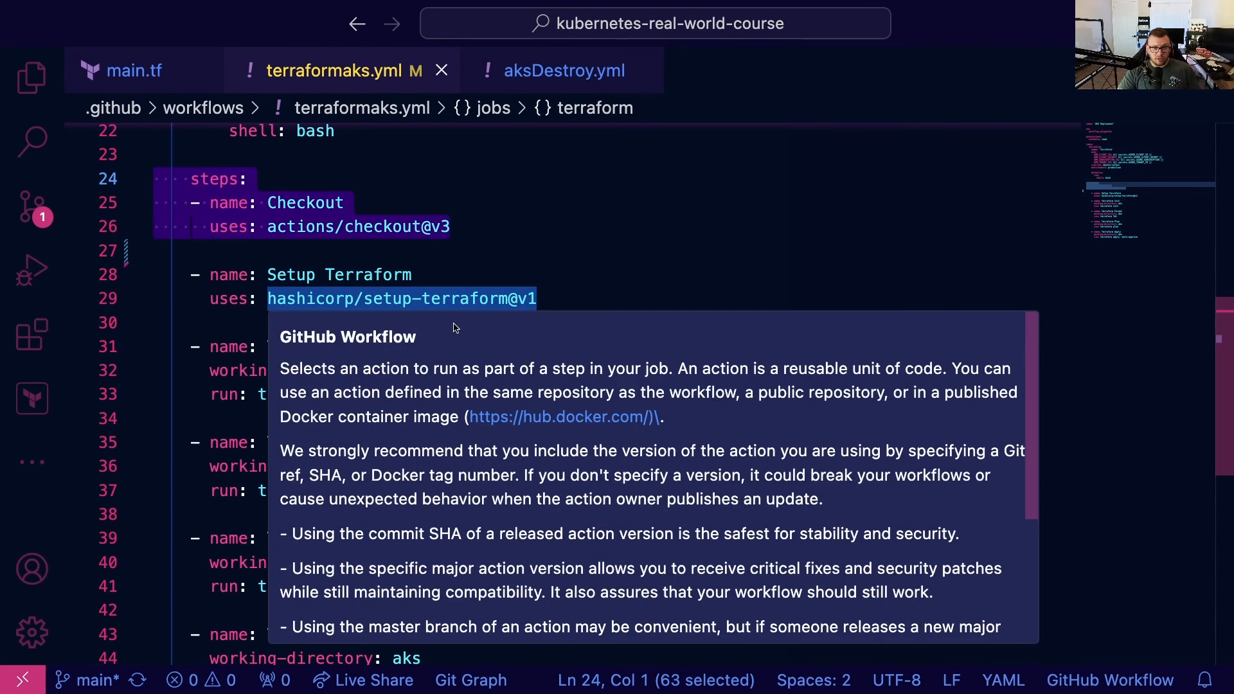
{"action": "left_click", "coordinate": [133, 70]}
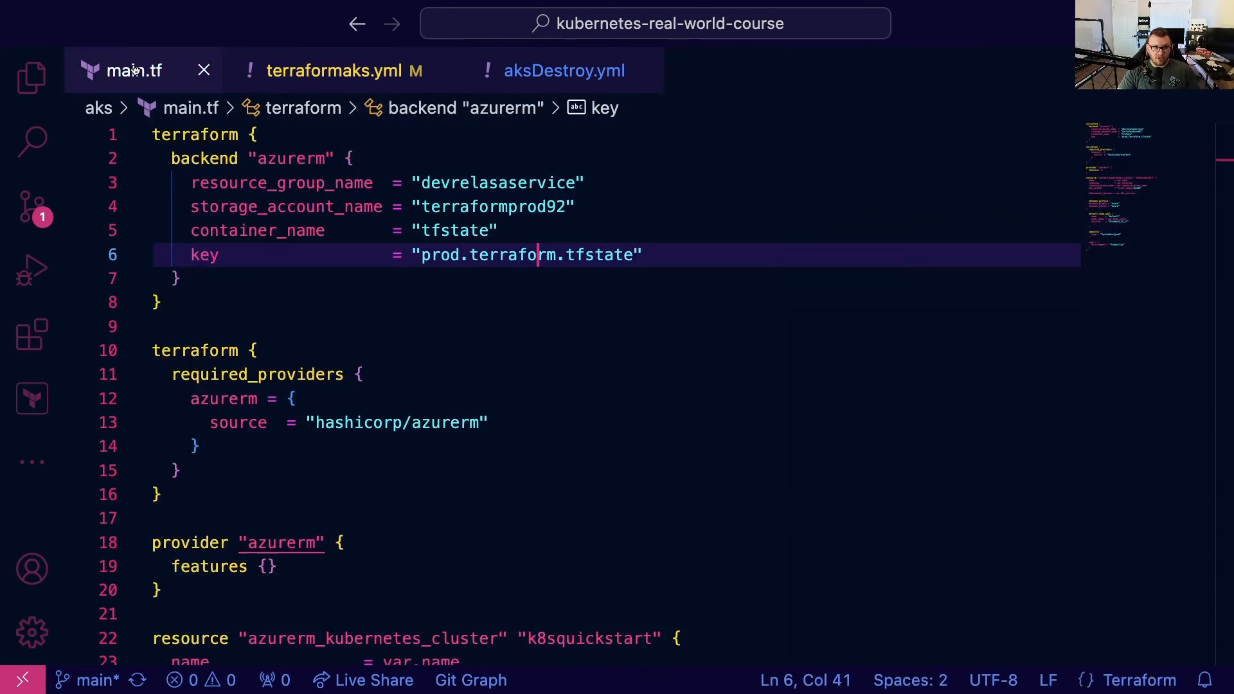
{"action": "left_click", "coordinate": [339, 70]}
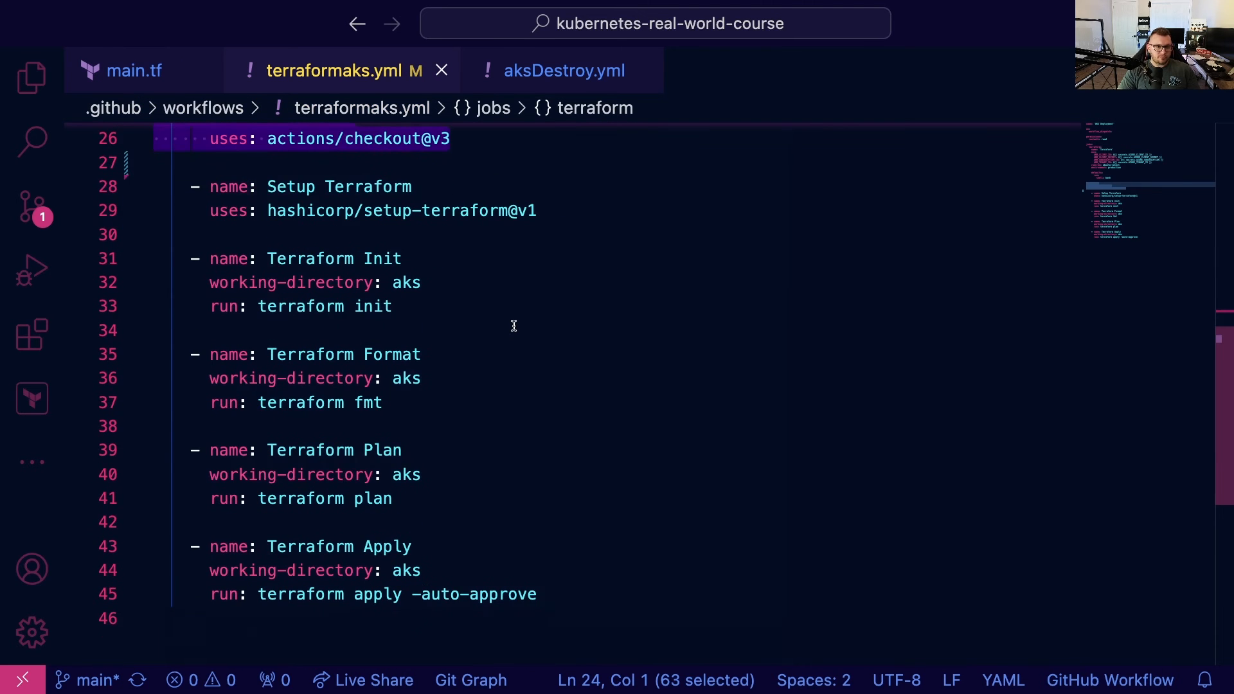
{"action": "mouse_move", "coordinate": [397, 582]}
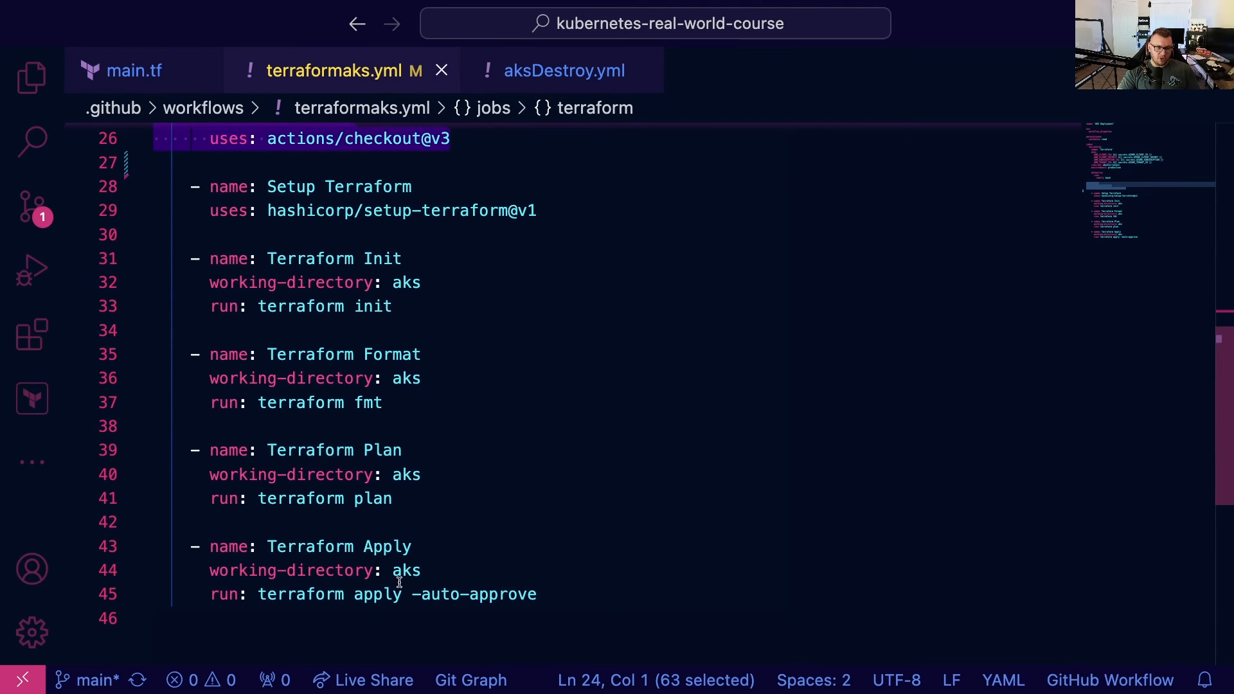
Step: Review aksDestroy.yml's init and Terraform Destroy with auto-approve steps, then show GitHub Actions runs
{"action": "left_click", "coordinate": [564, 71]}
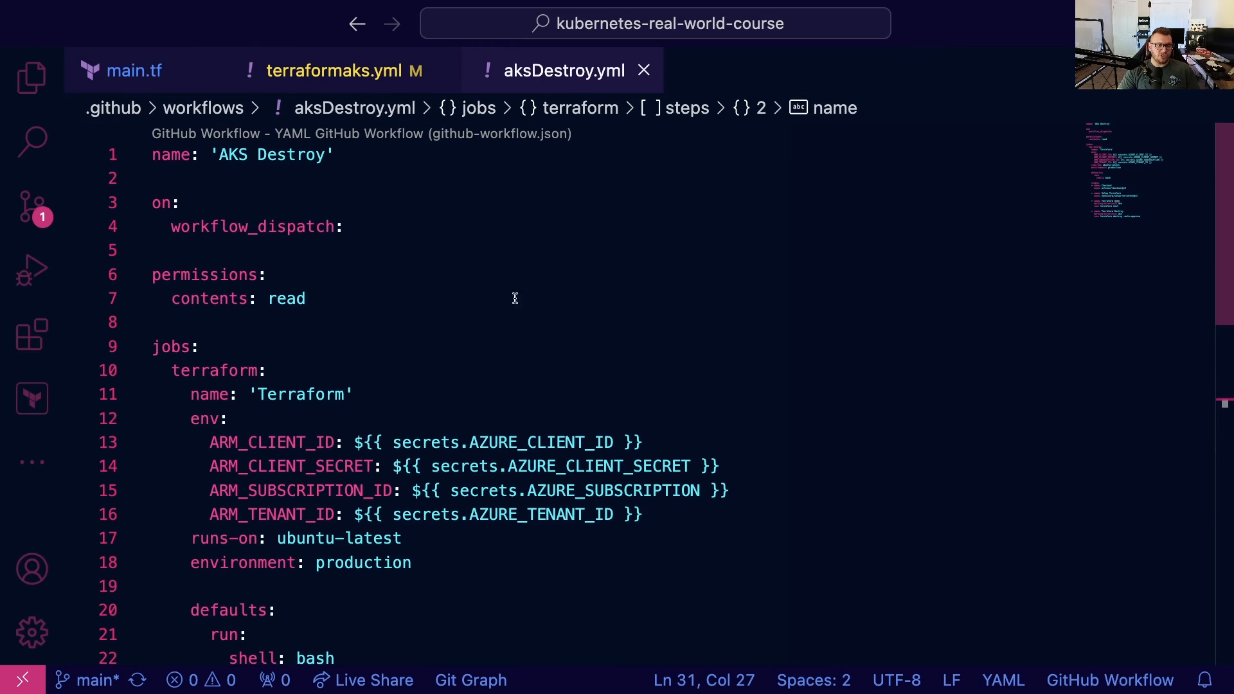
{"action": "scroll", "scroll_direction": "down", "scroll_amount": 3}
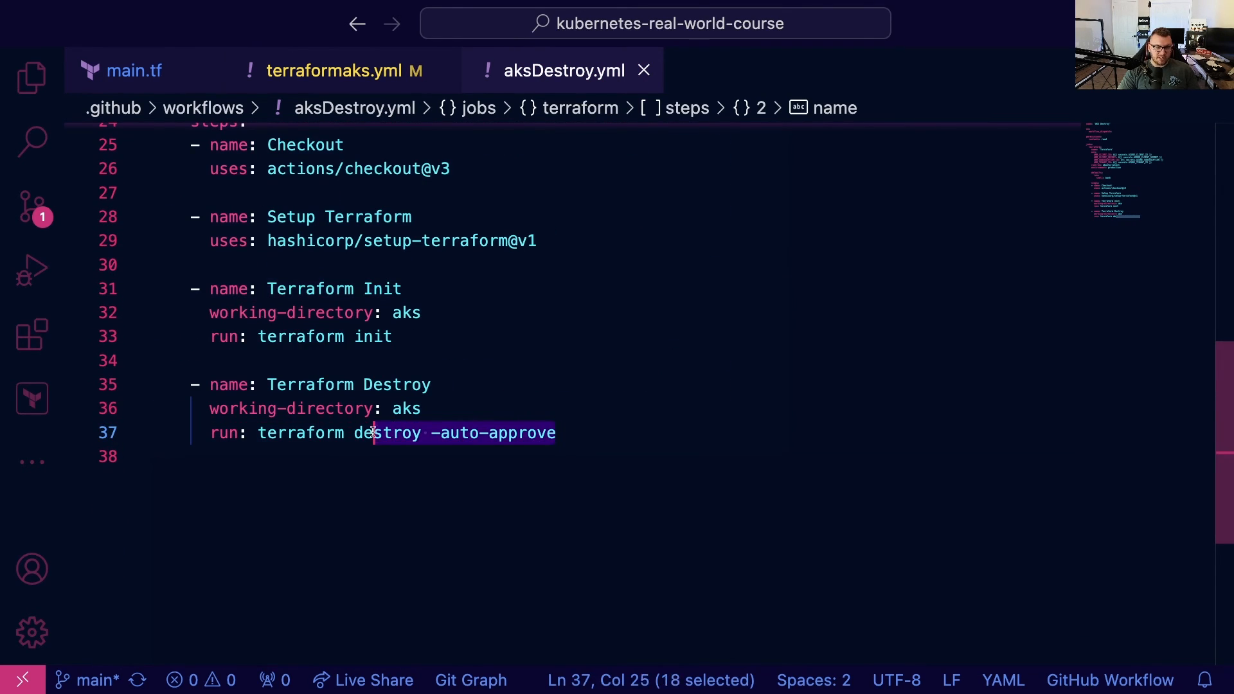
{"action": "left_click", "coordinate": [430, 385]}
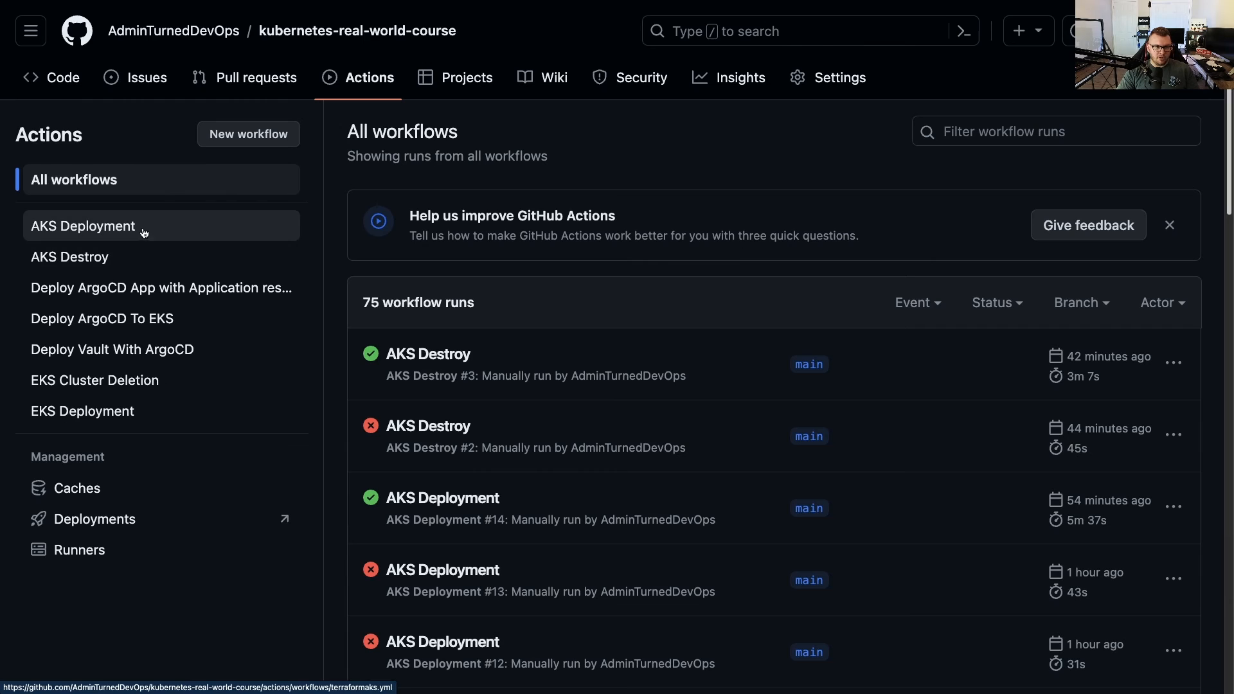
Step: Run the AKS Deployment workflow on main and view the successful run #15
{"action": "left_click", "coordinate": [83, 226]}
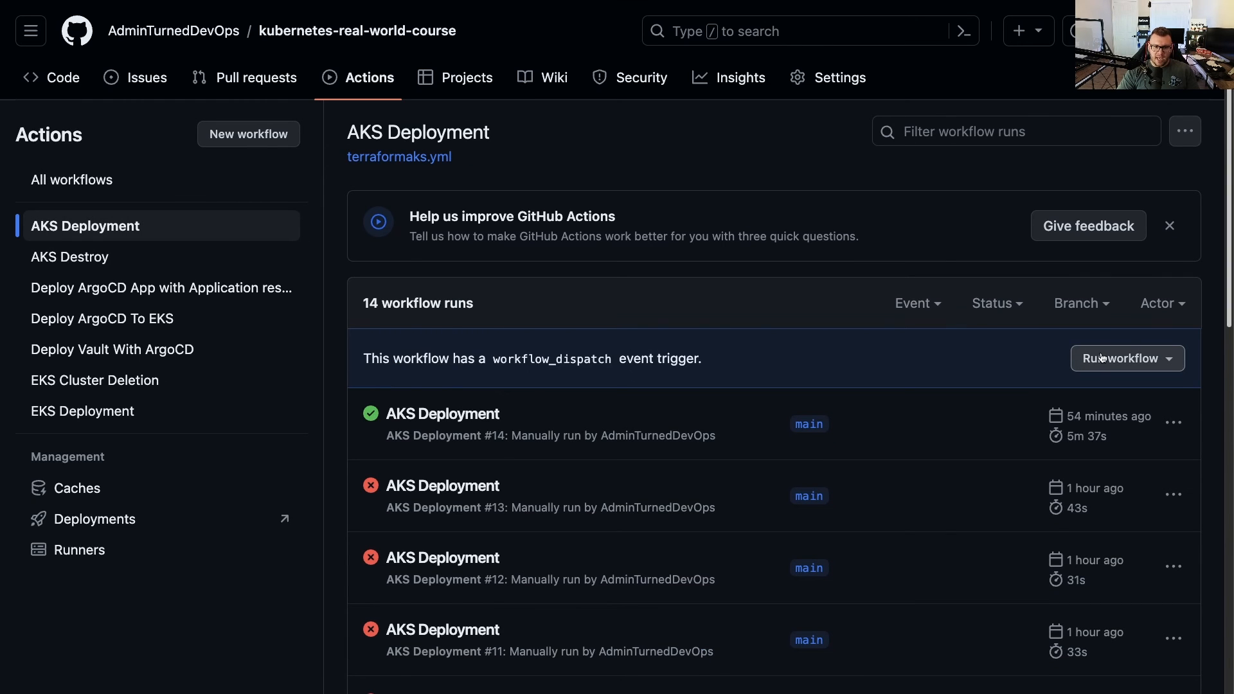
{"action": "left_click", "coordinate": [1120, 358]}
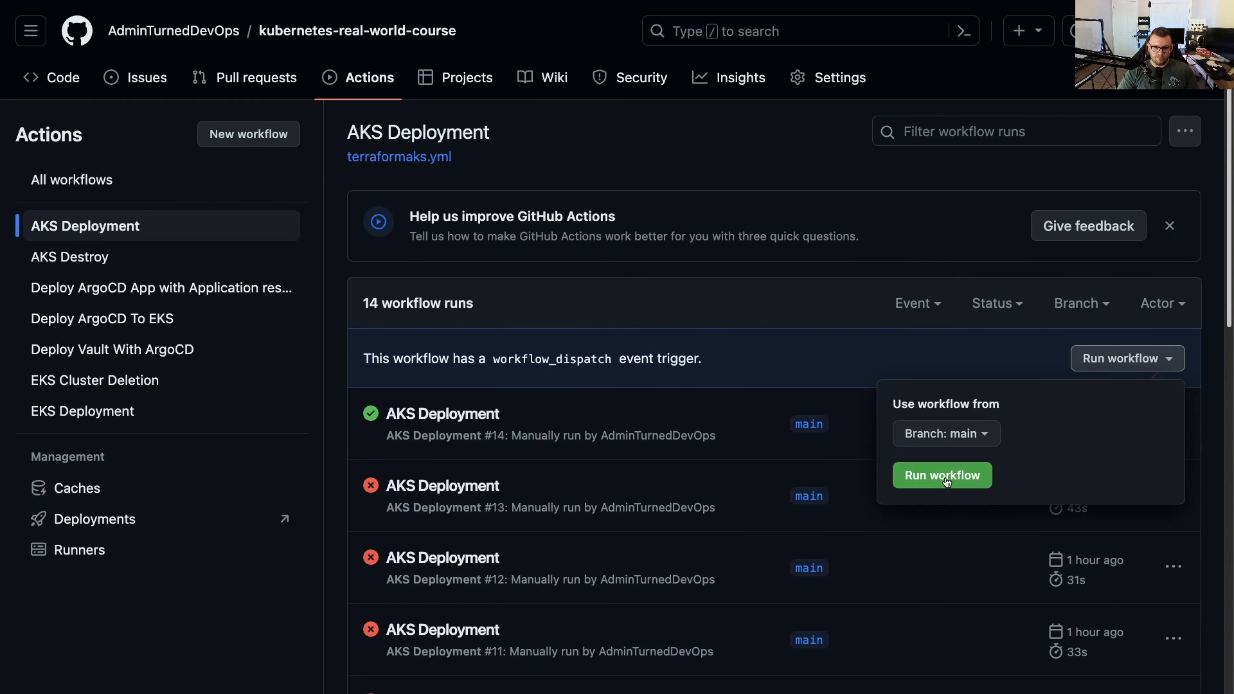
{"action": "left_click", "coordinate": [940, 475]}
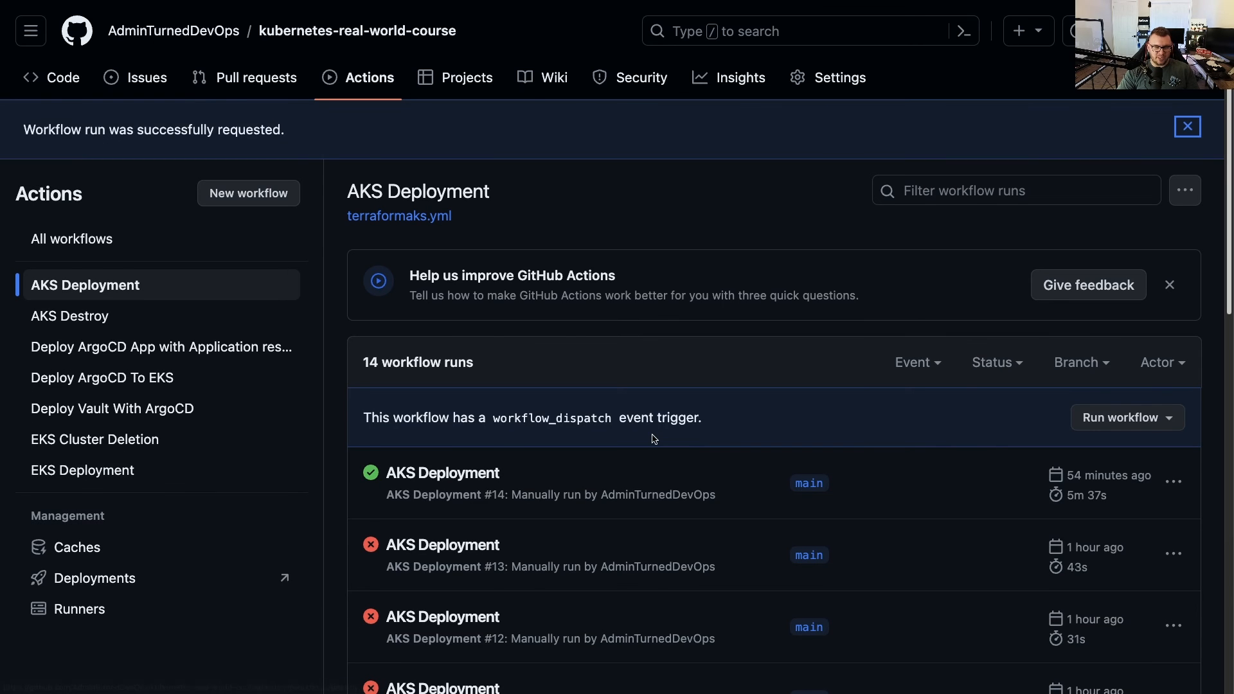
{"action": "scroll", "scroll_direction": "down", "scroll_amount": 3}
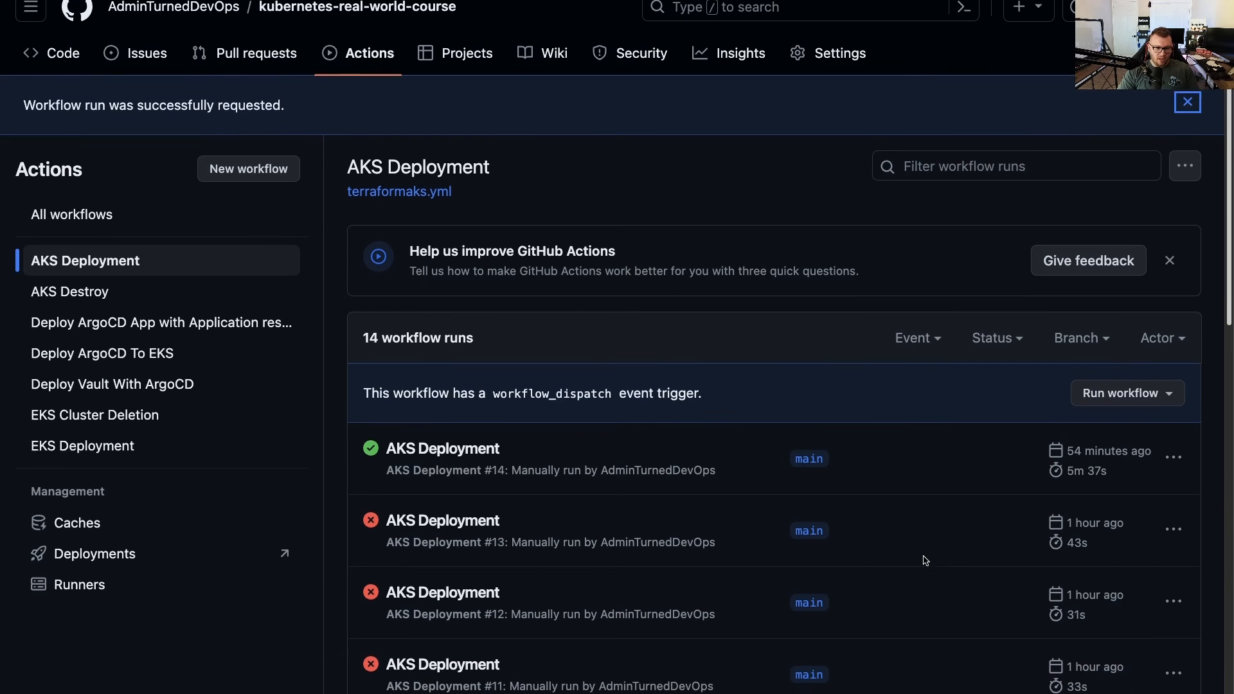
{"action": "scroll", "scroll_direction": "down", "scroll_amount": 3}
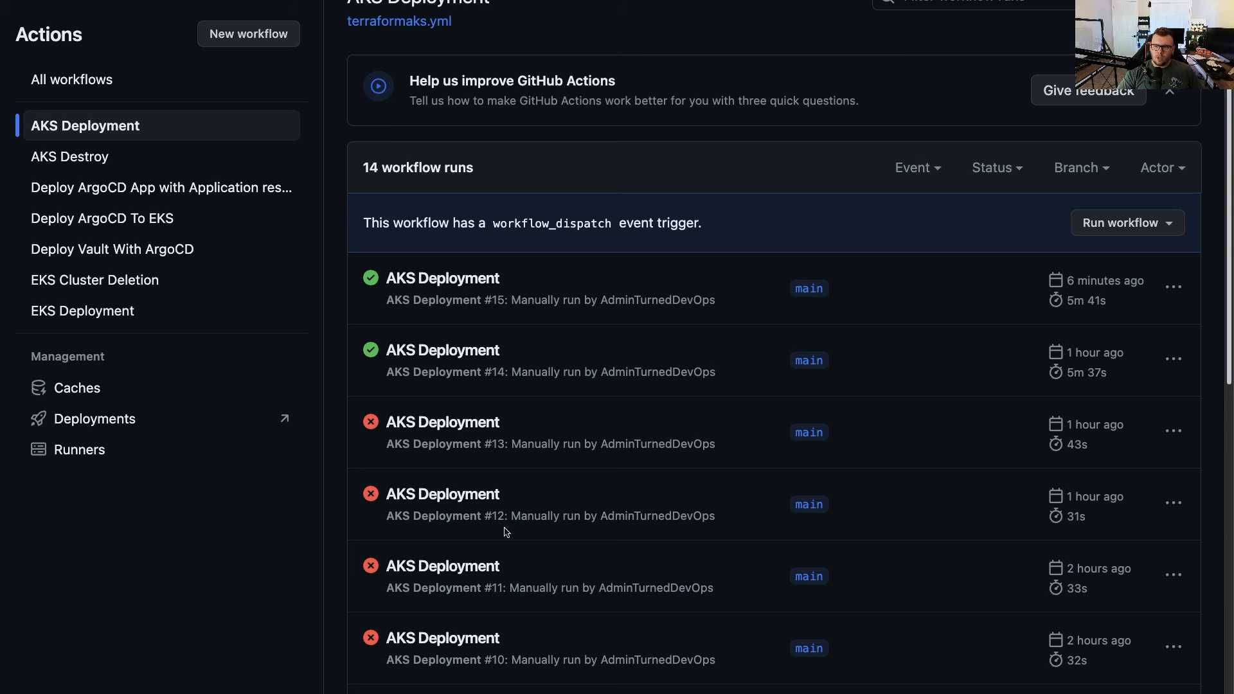
{"action": "mouse_move", "coordinate": [645, 320]}
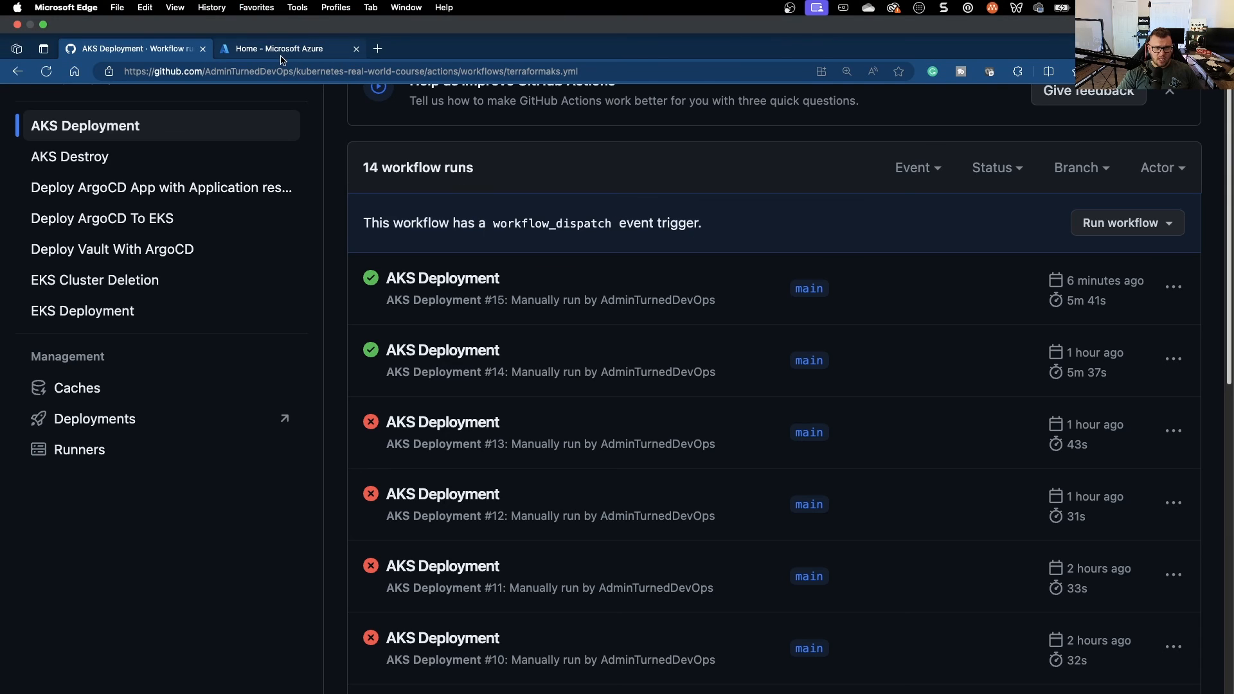
Step: Confirm aksenvironment01 (1.28.0, East US) in Azure's Kubernetes services list, then return to GitHub
{"action": "left_click", "coordinate": [287, 48]}
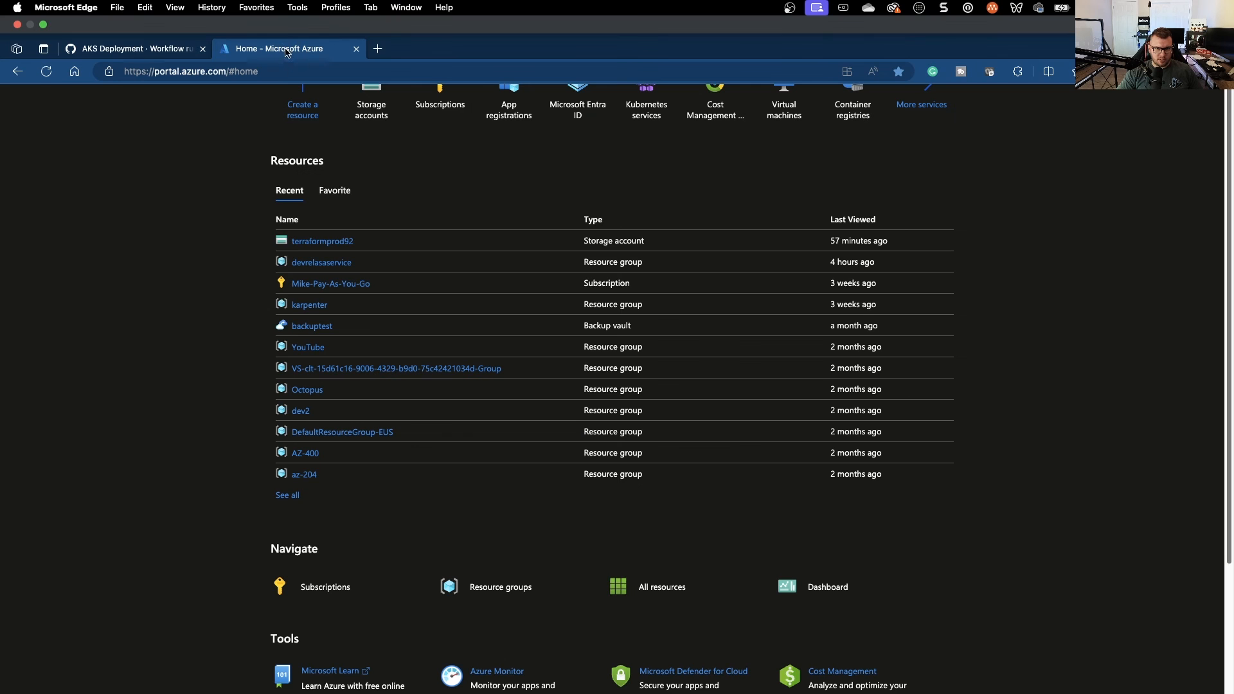
{"action": "left_click", "coordinate": [645, 104]}
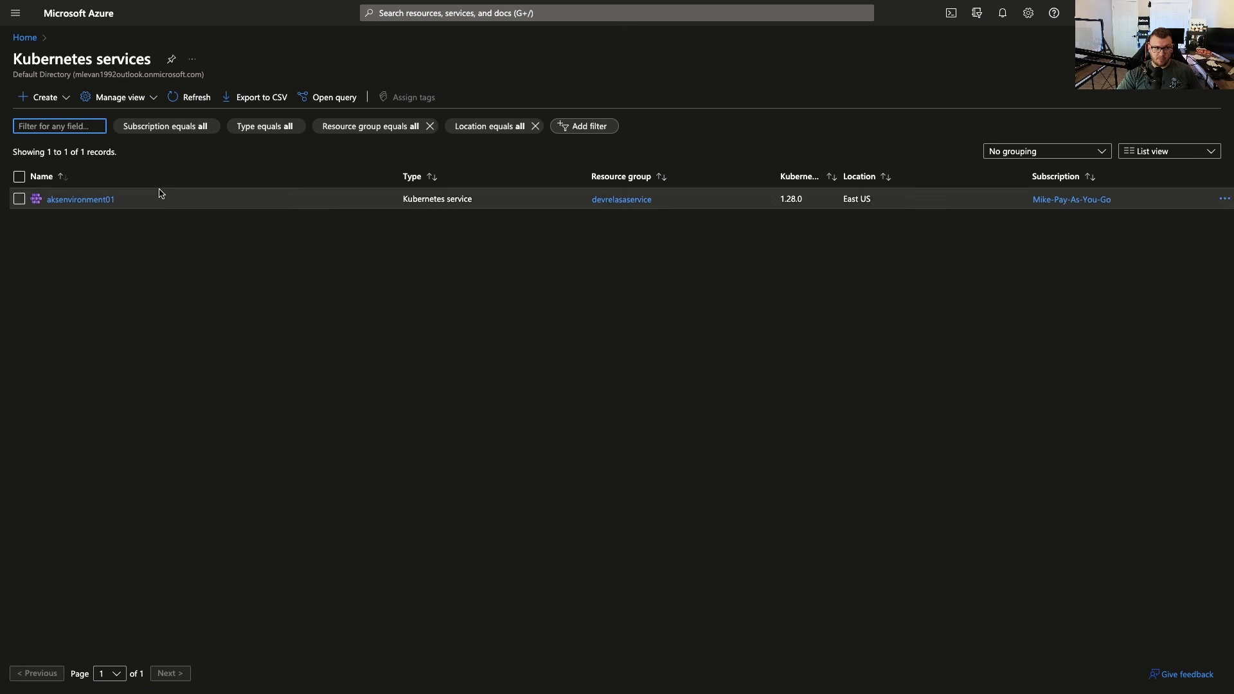
{"action": "left_click", "coordinate": [132, 15]}
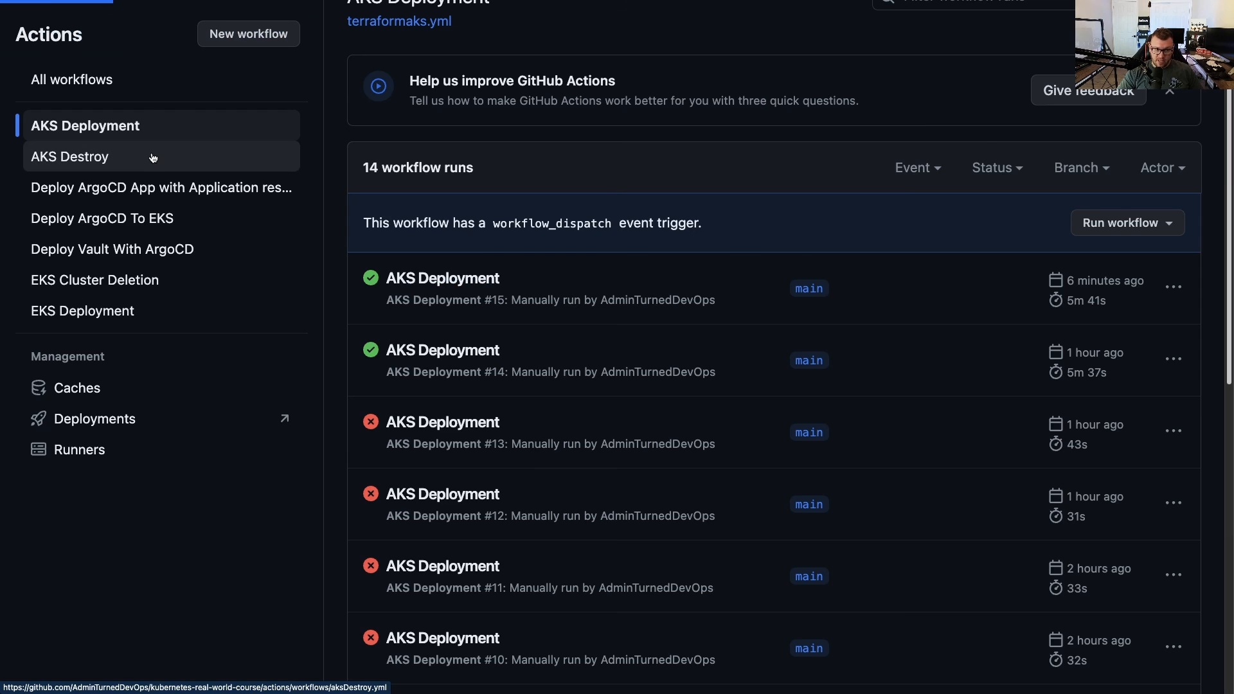
Step: Run the AKS Destroy workflow on main, then recheck Azure's Kubernetes services list
{"action": "left_click", "coordinate": [70, 156]}
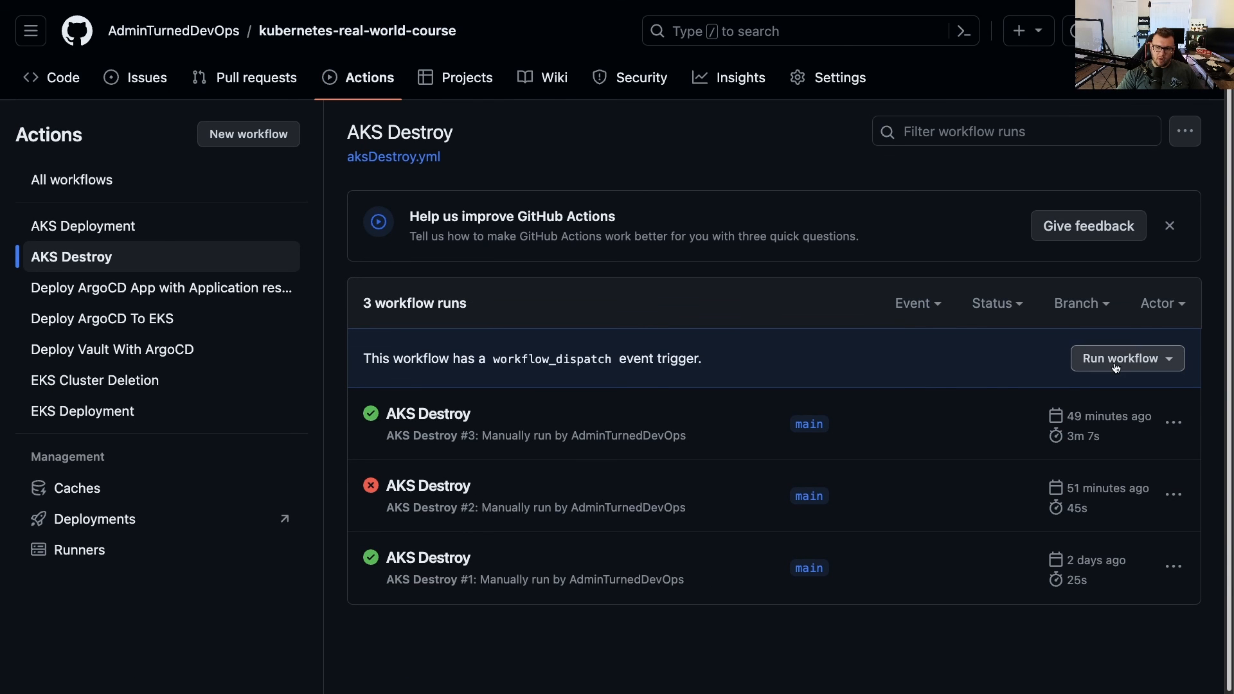
{"action": "left_click", "coordinate": [1126, 358]}
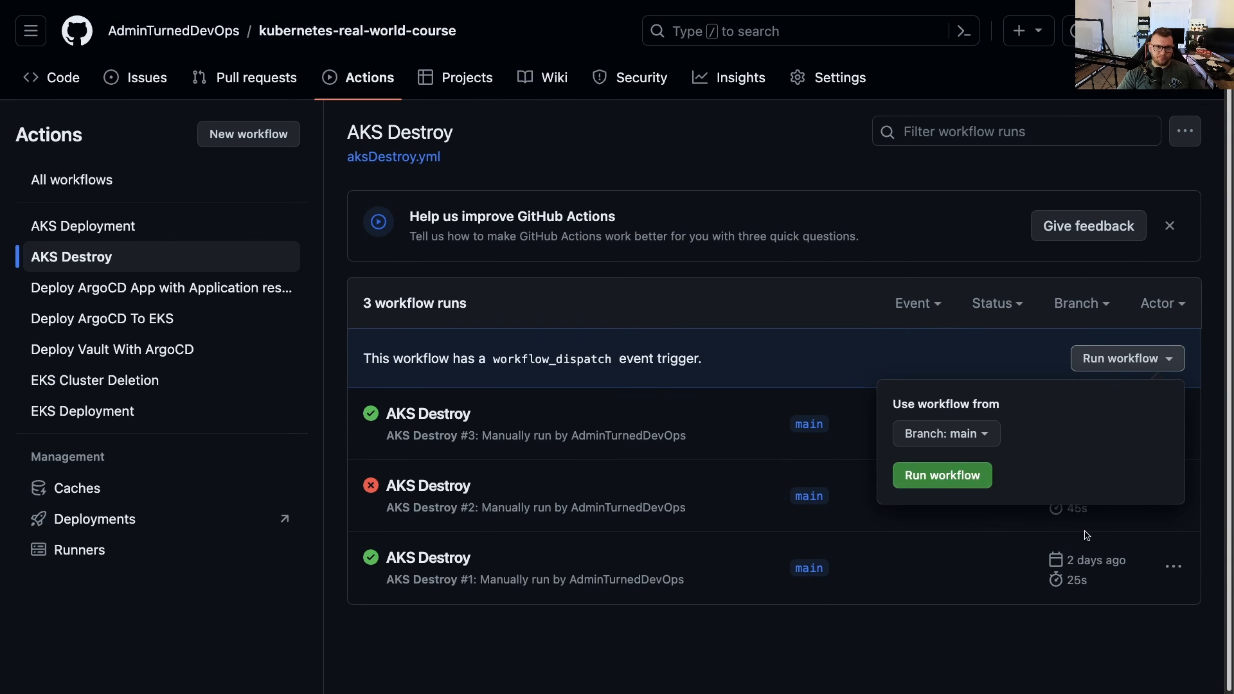
{"action": "left_click", "coordinate": [941, 476]}
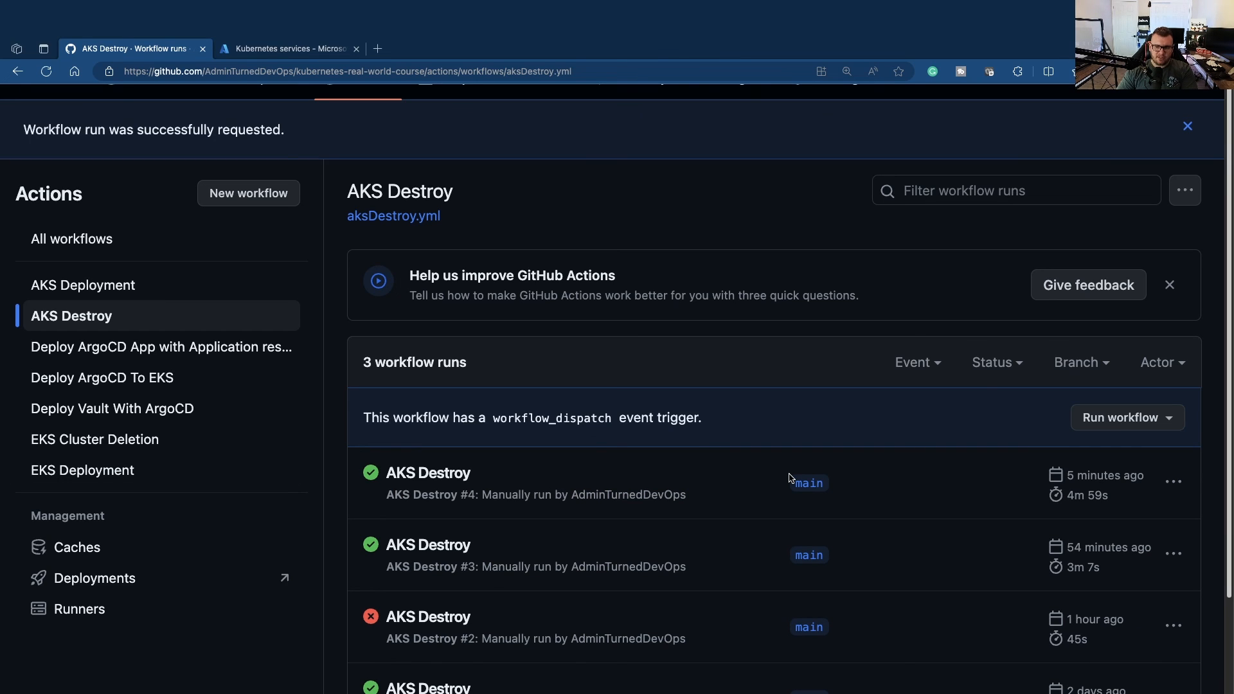
{"action": "mouse_move", "coordinate": [621, 407]}
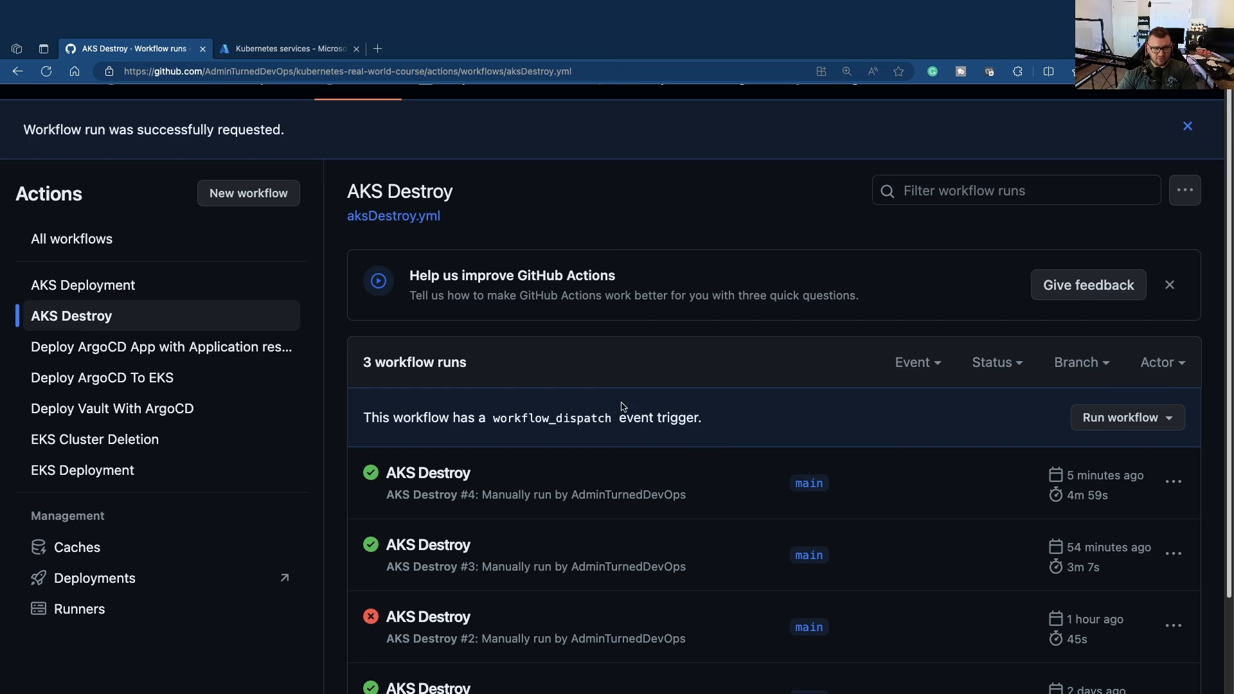
{"action": "left_click", "coordinate": [285, 49]}
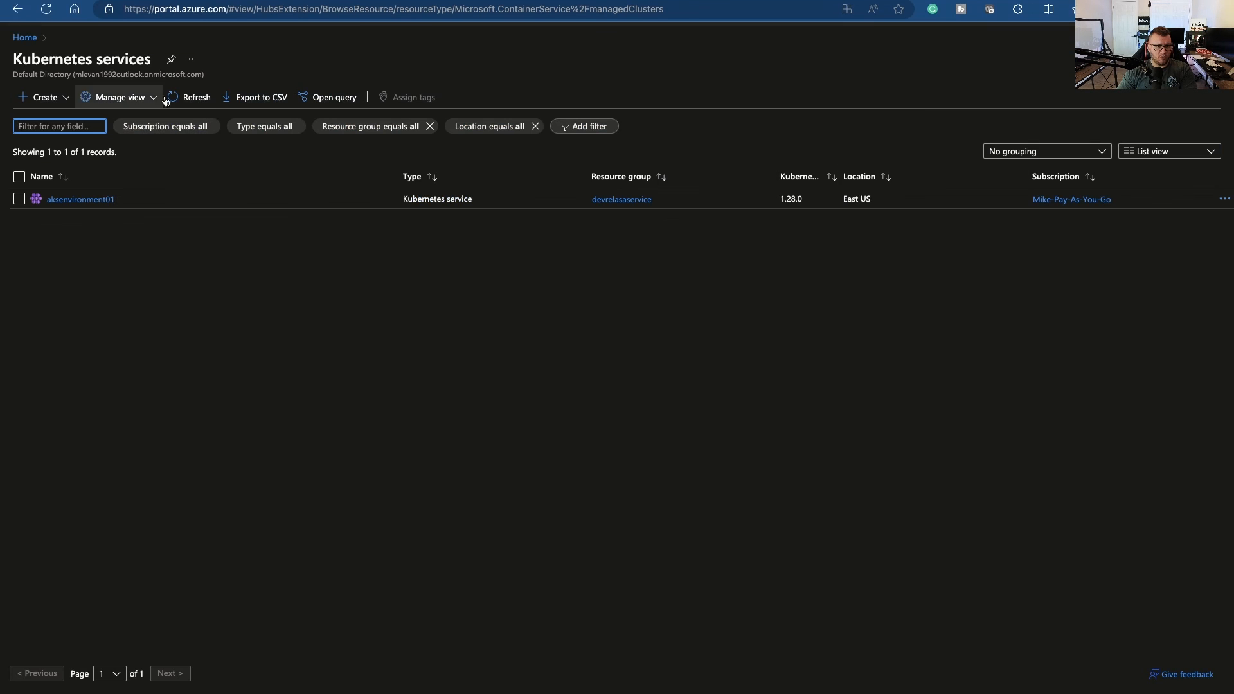